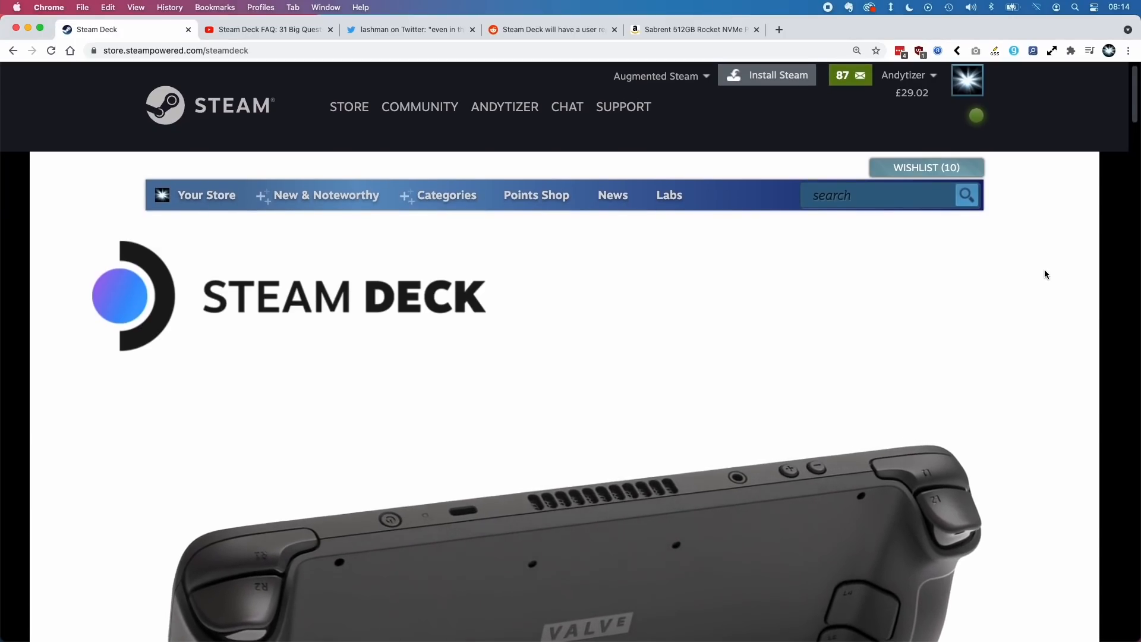
# Scroll the Steam Deck store page to the 64GB, 256GB and 512GB model prices.
pyautogui.scroll(-3)
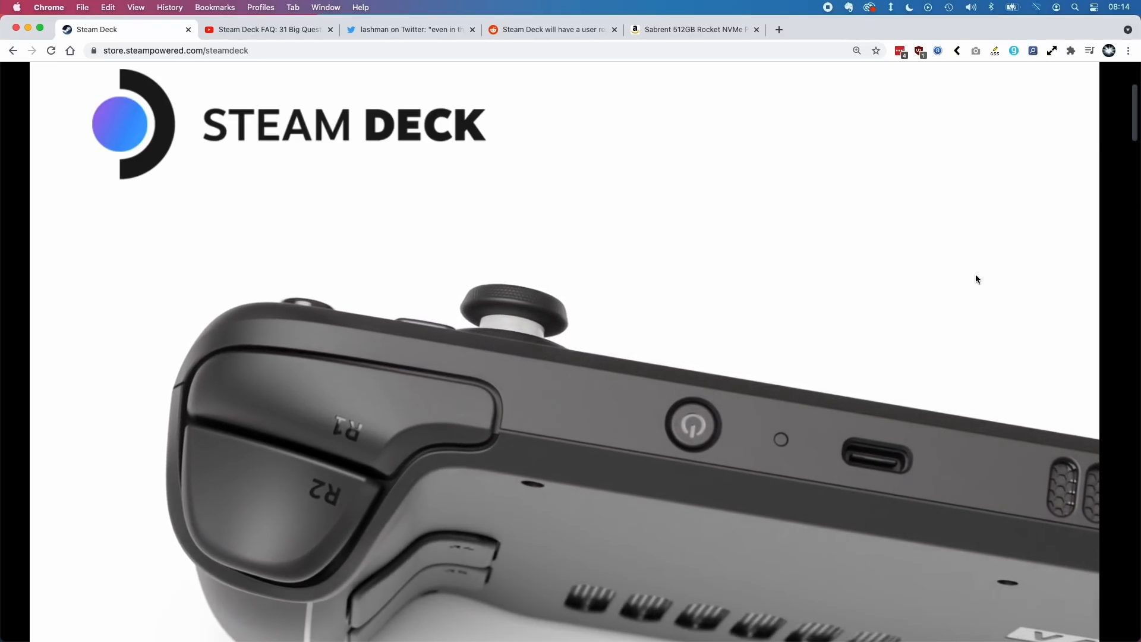
pyautogui.scroll(-3)
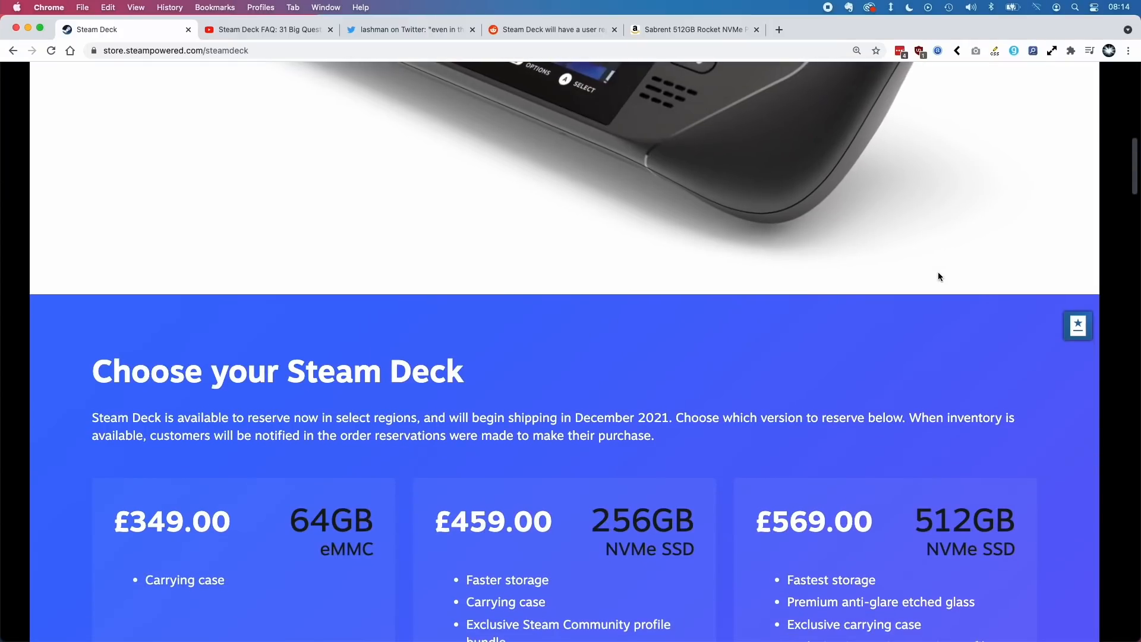
pyautogui.scroll(-3)
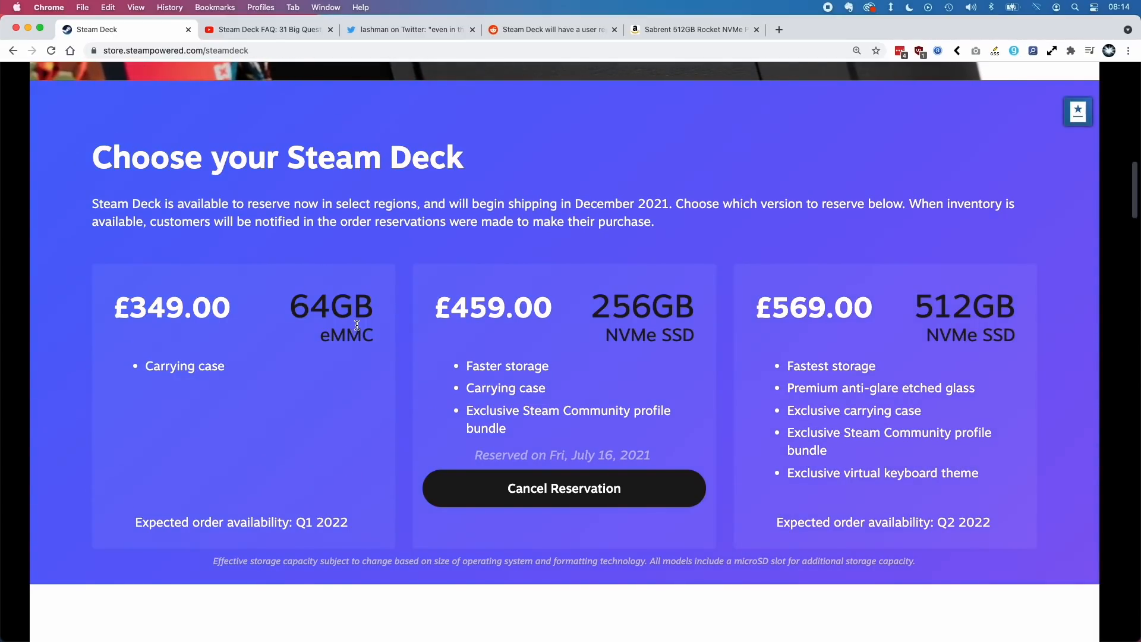
pyautogui.scroll(3)
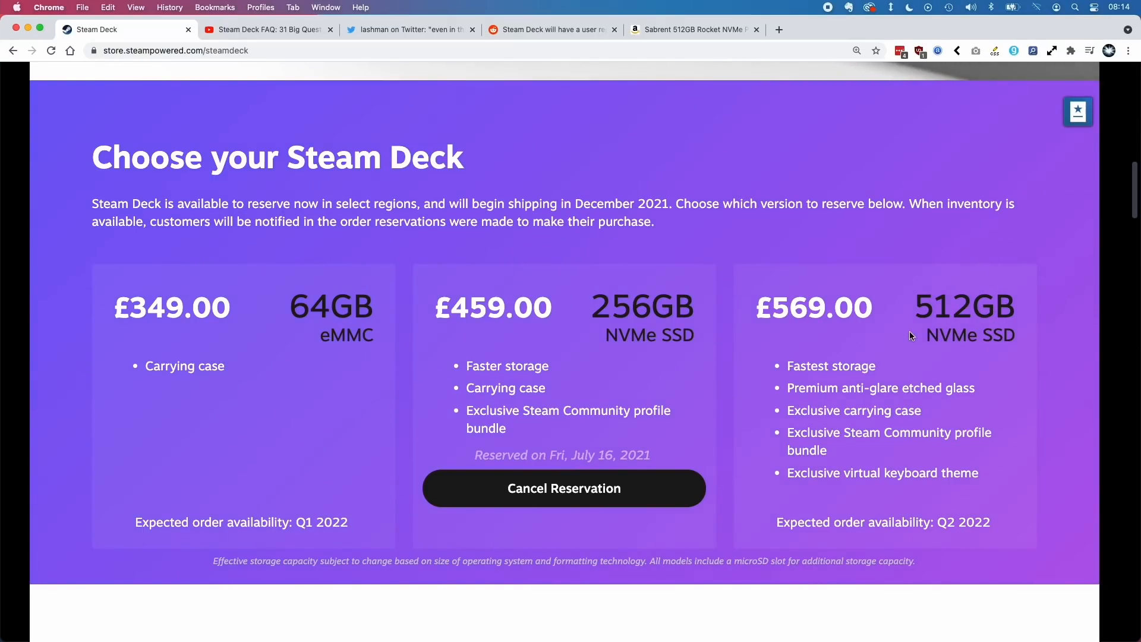
pyautogui.moveTo(509, 388)
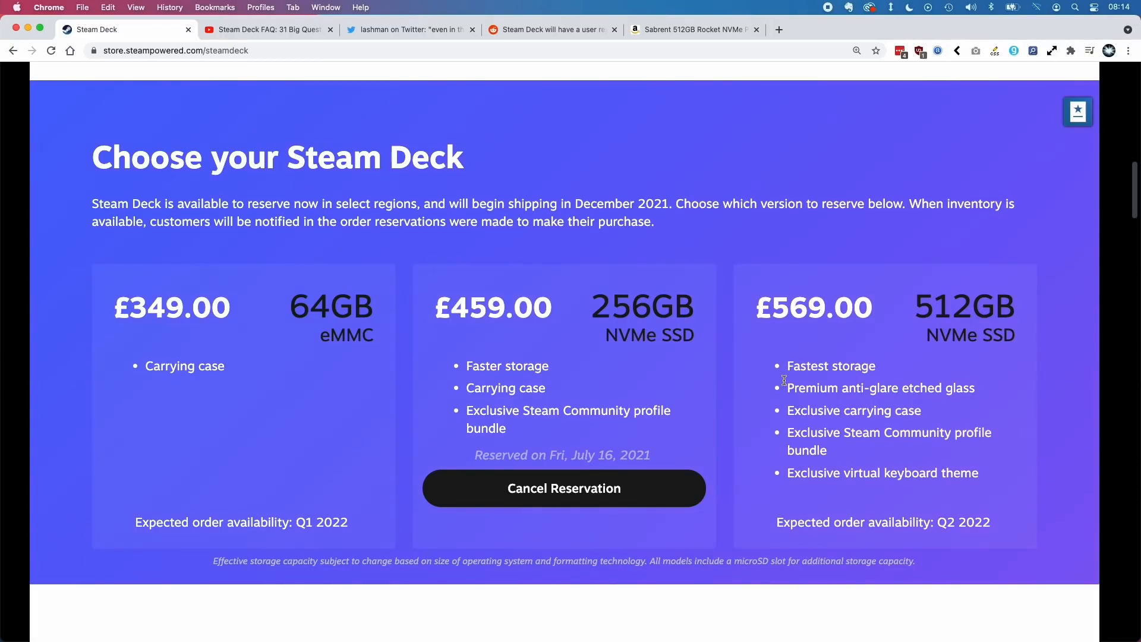
pyautogui.scroll(3)
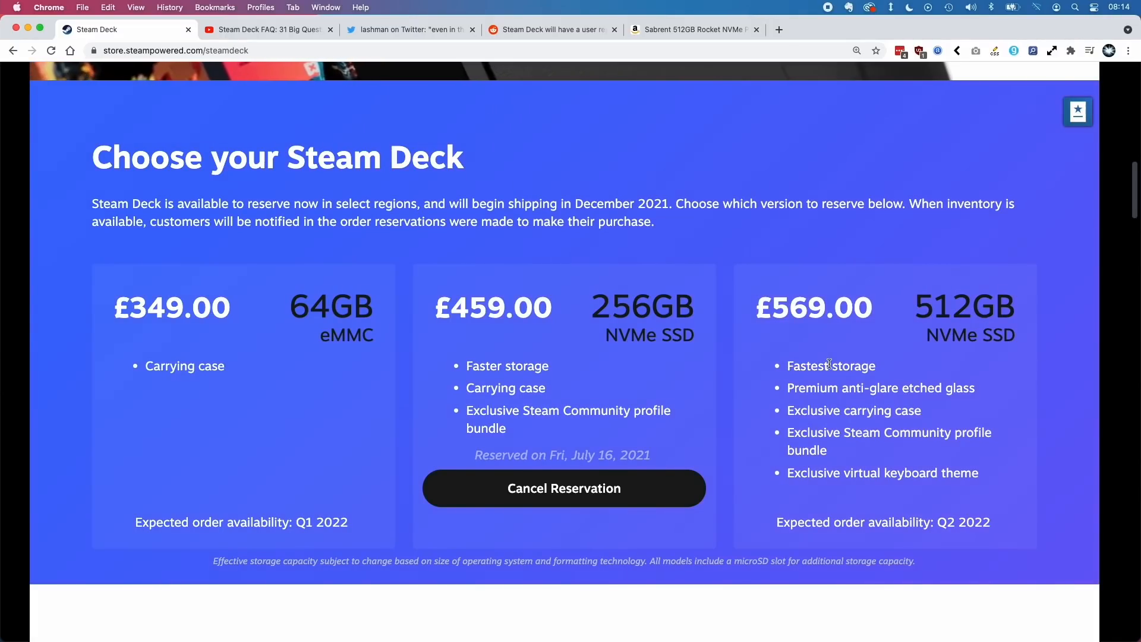
pyautogui.scroll(-3)
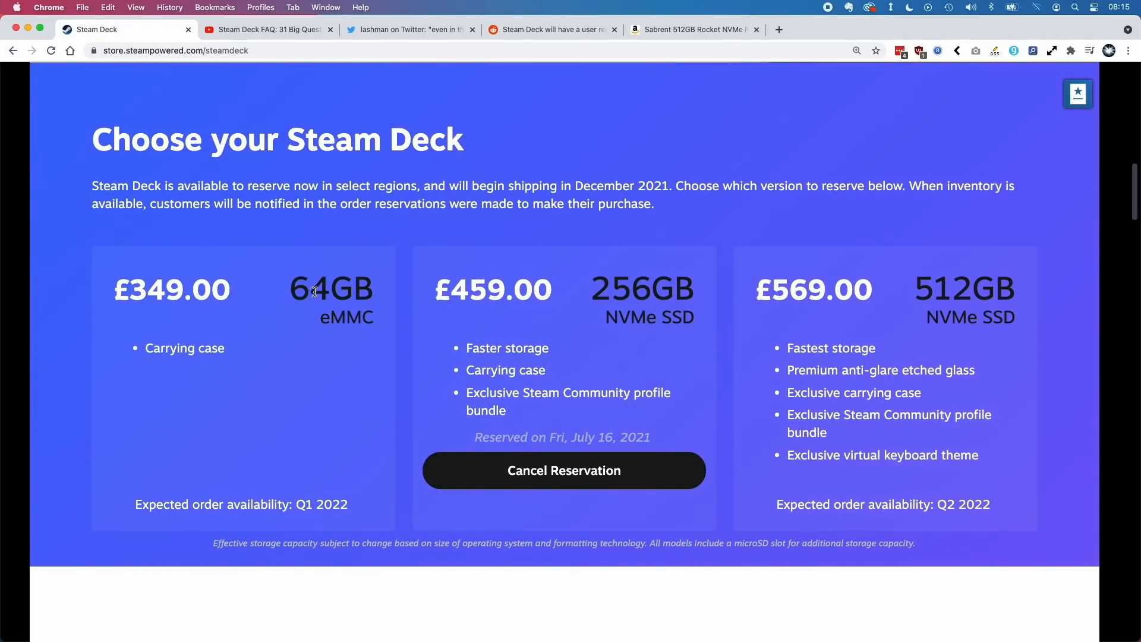
pyautogui.moveTo(252, 285)
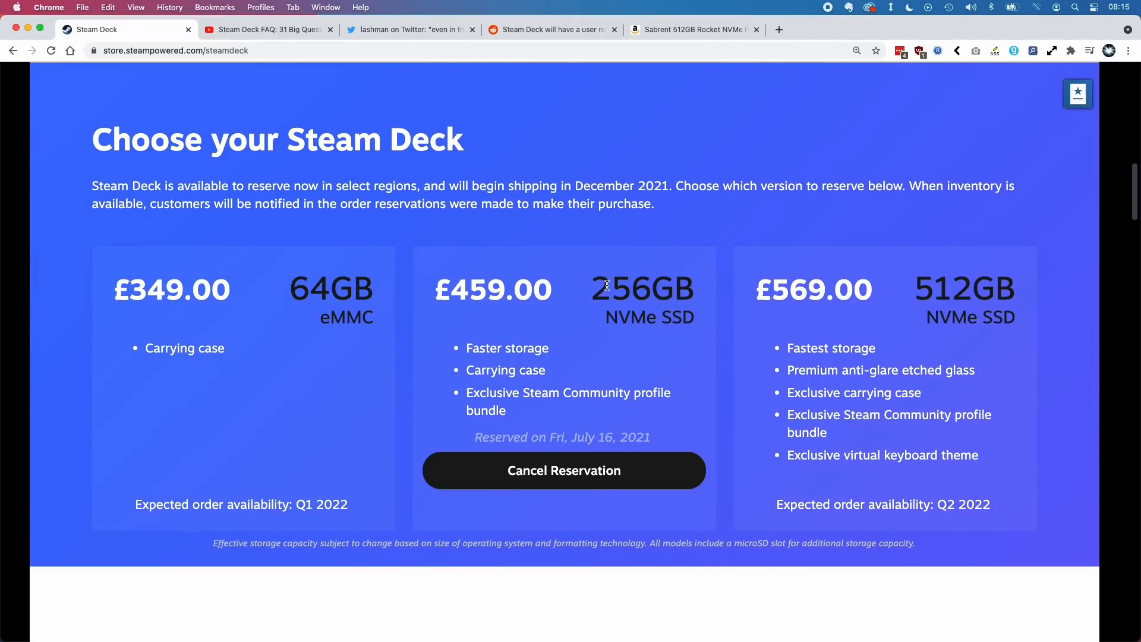
pyautogui.moveTo(902, 323)
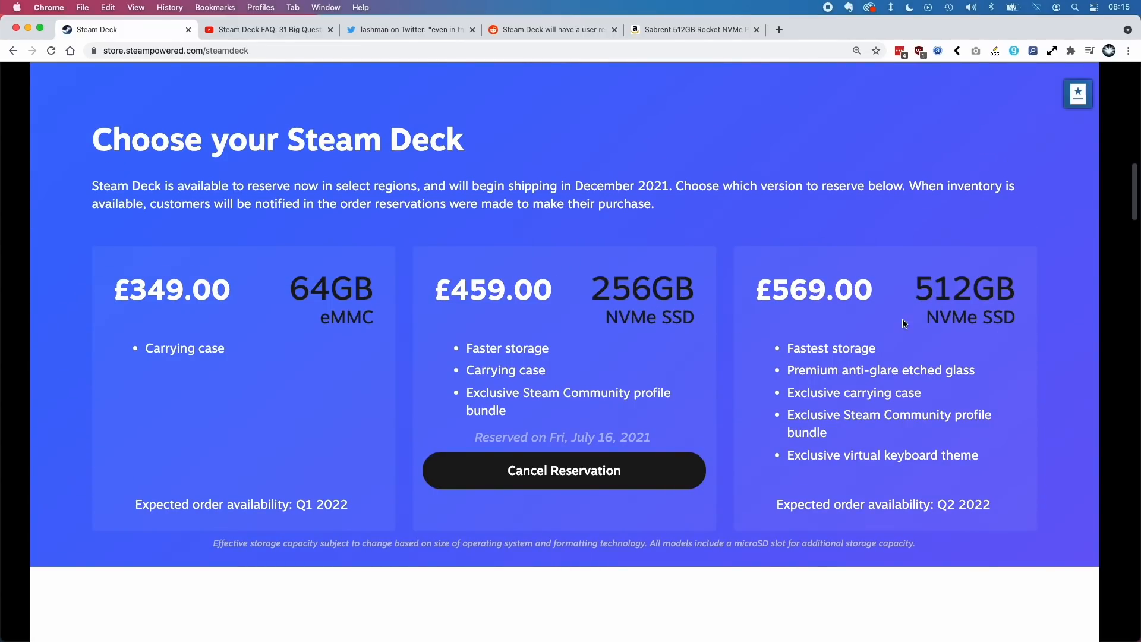
# Switch to IGN's 'Steam Deck FAQ: 31 Big Questions Answered' video on YouTube.
pyautogui.click(267, 29)
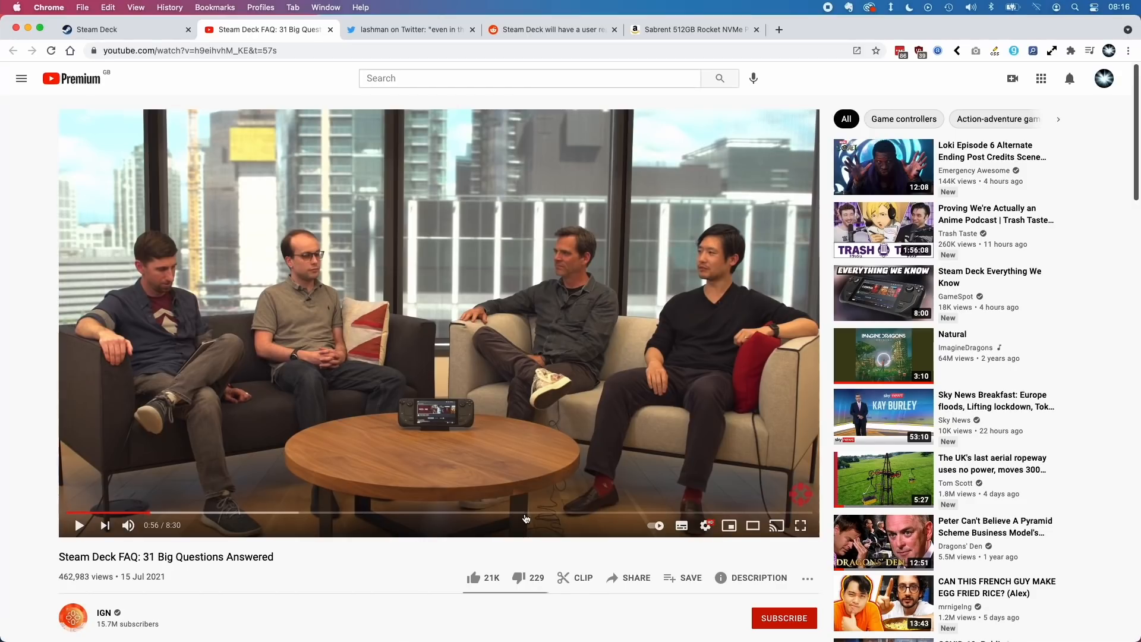
pyautogui.moveTo(396, 405)
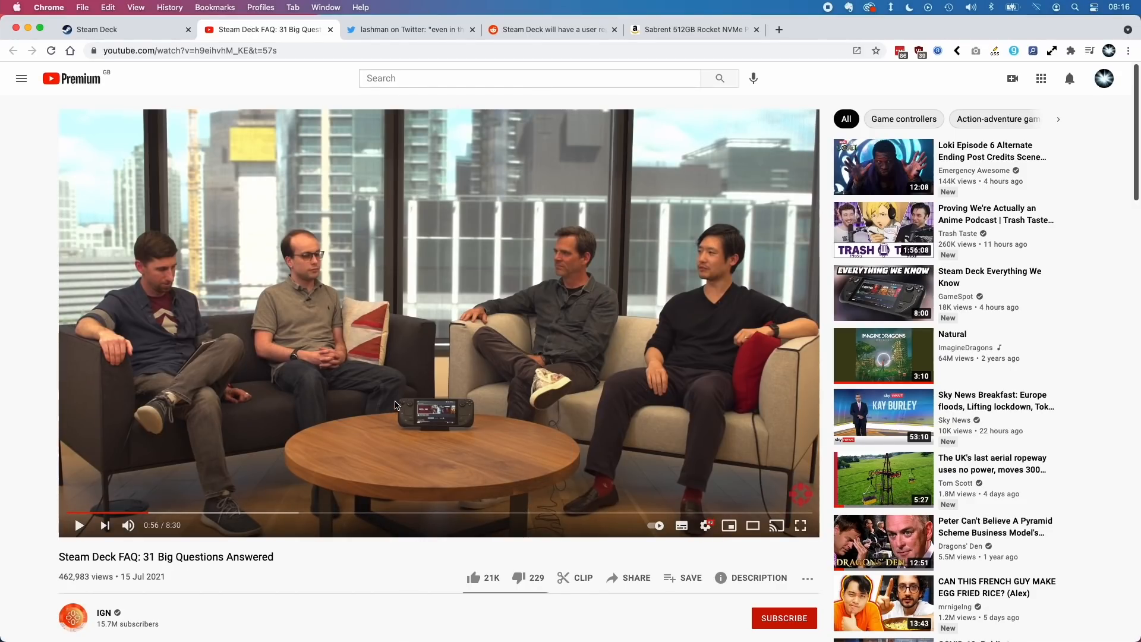
pyautogui.moveTo(445, 399)
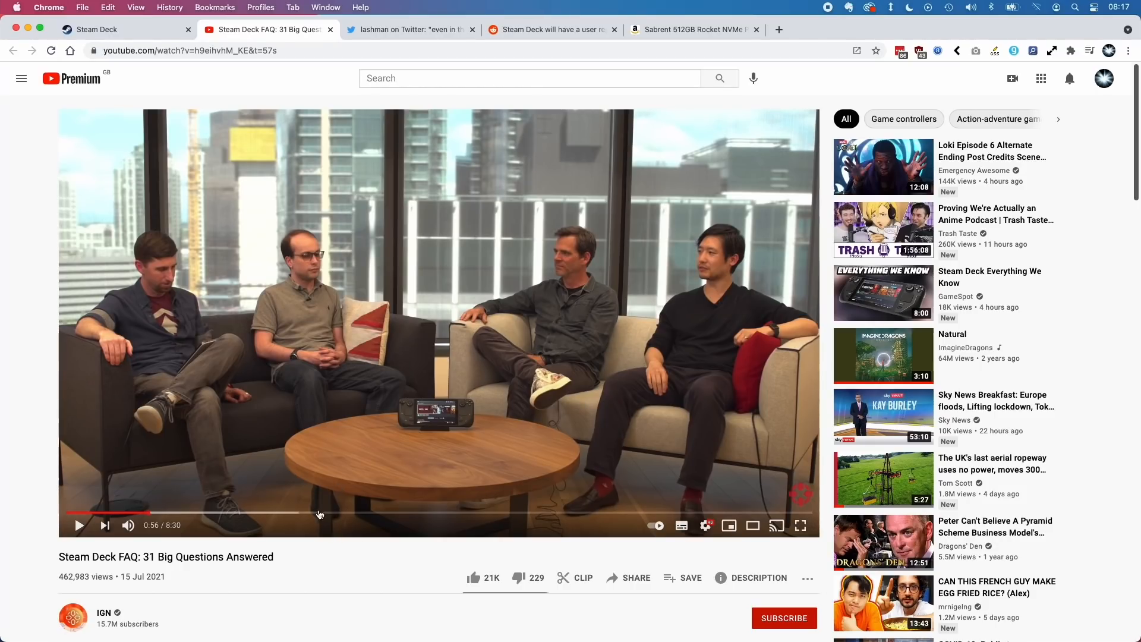
pyautogui.moveTo(379, 453)
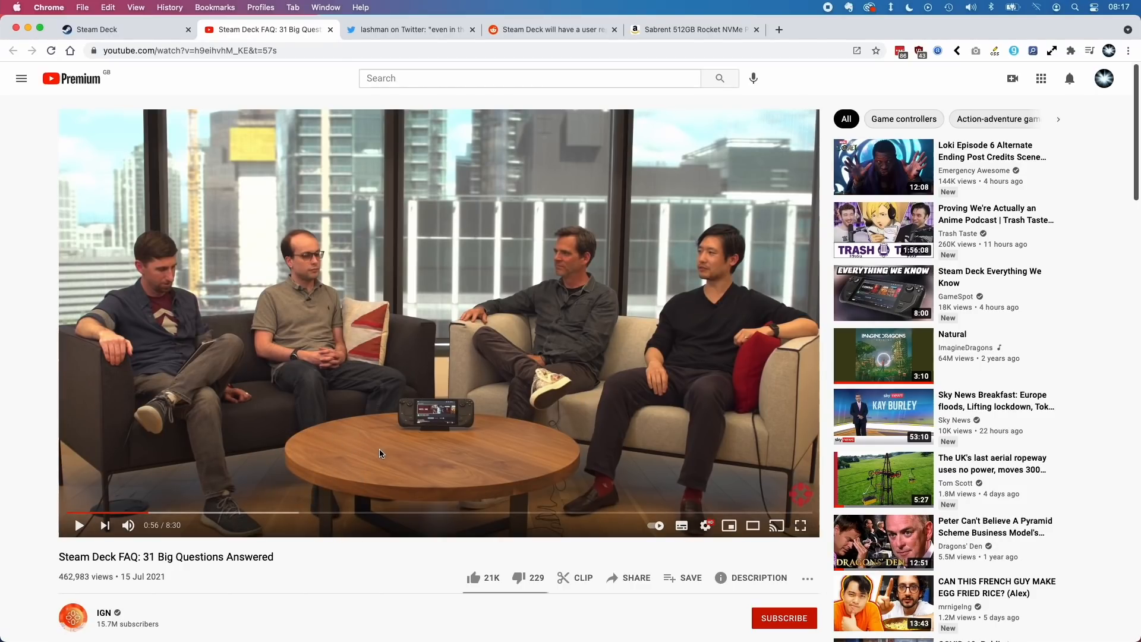
pyautogui.moveTo(431, 438)
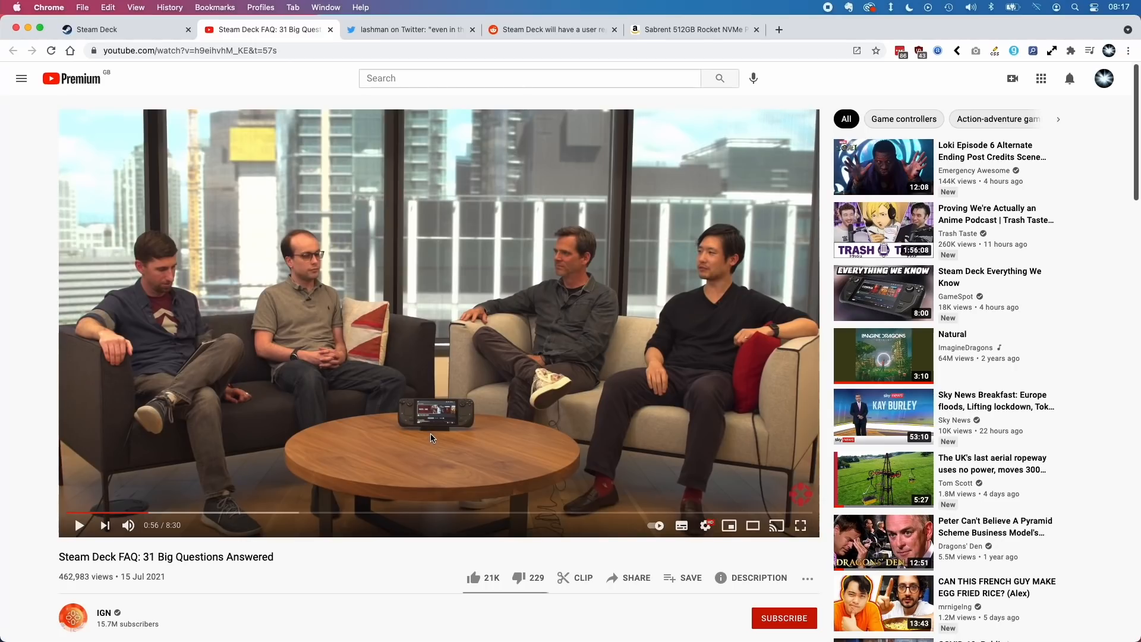
pyautogui.moveTo(492, 426)
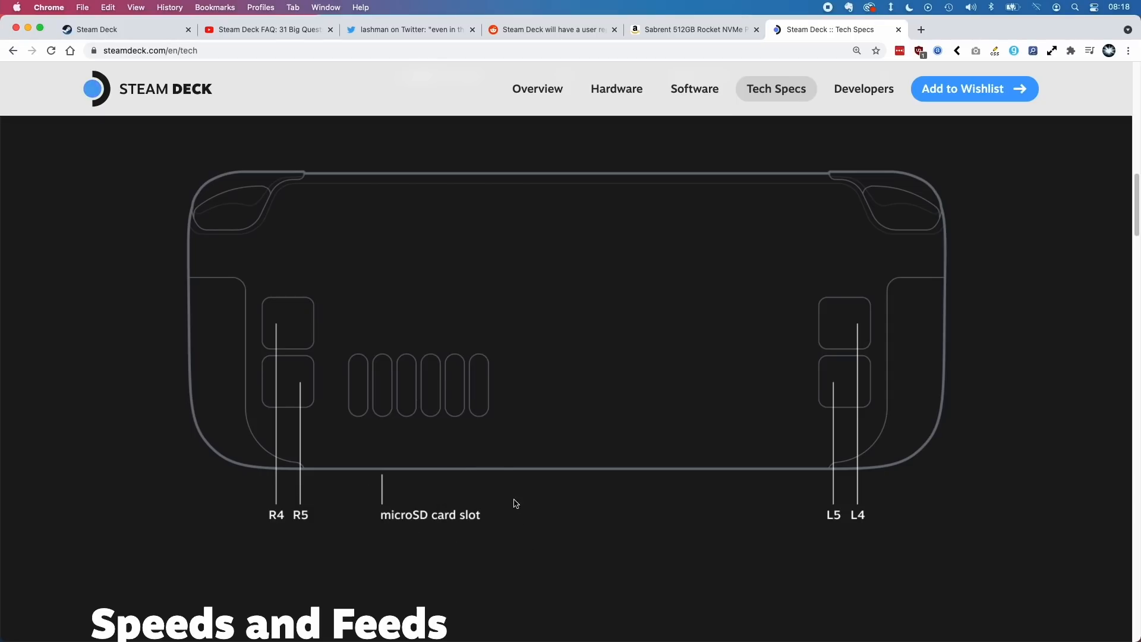
pyautogui.moveTo(499, 539)
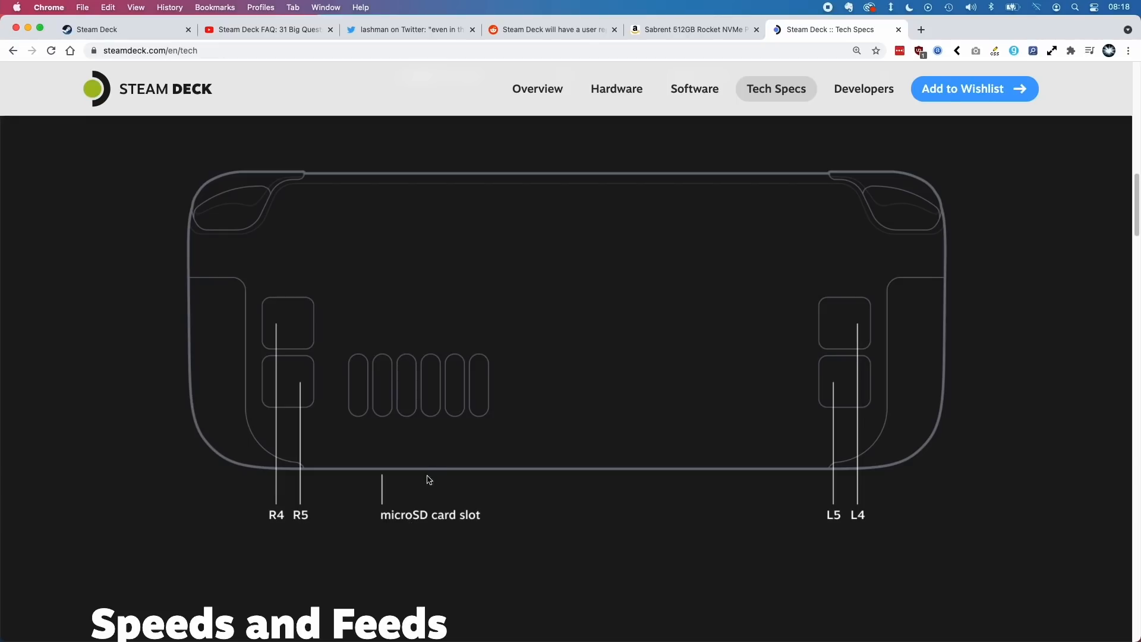
pyautogui.moveTo(446, 344)
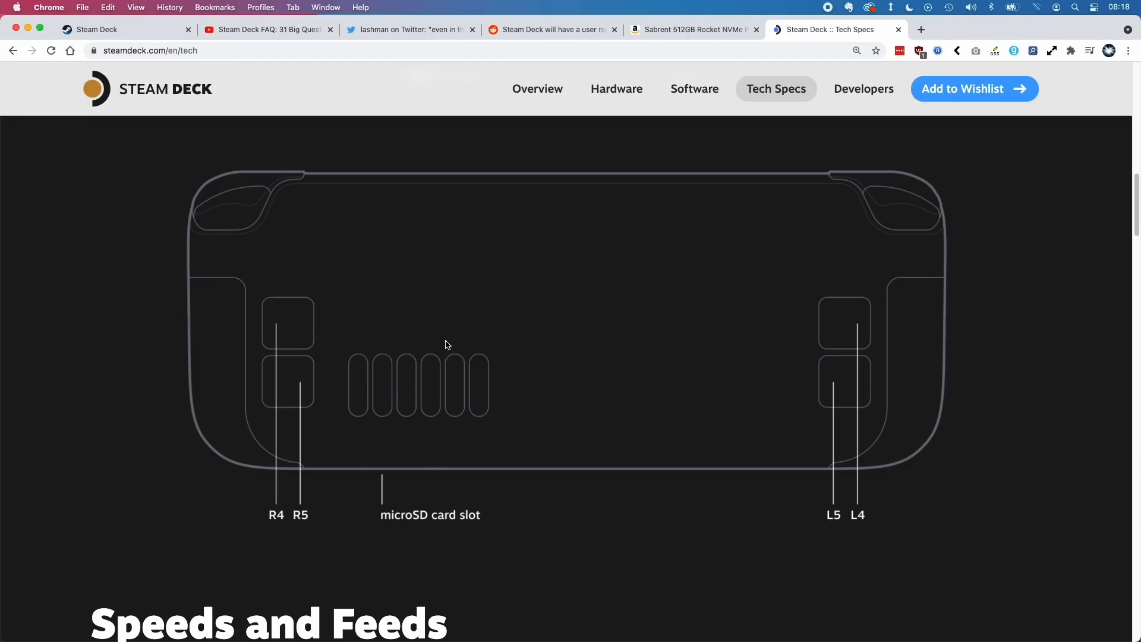
pyautogui.moveTo(359, 450)
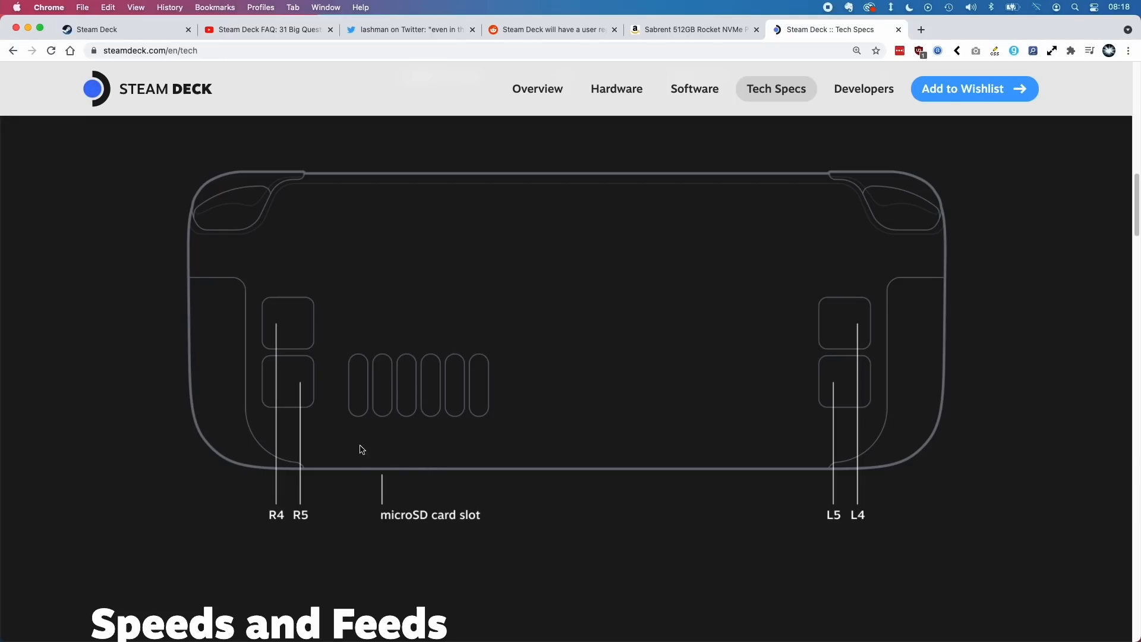
pyautogui.moveTo(486, 476)
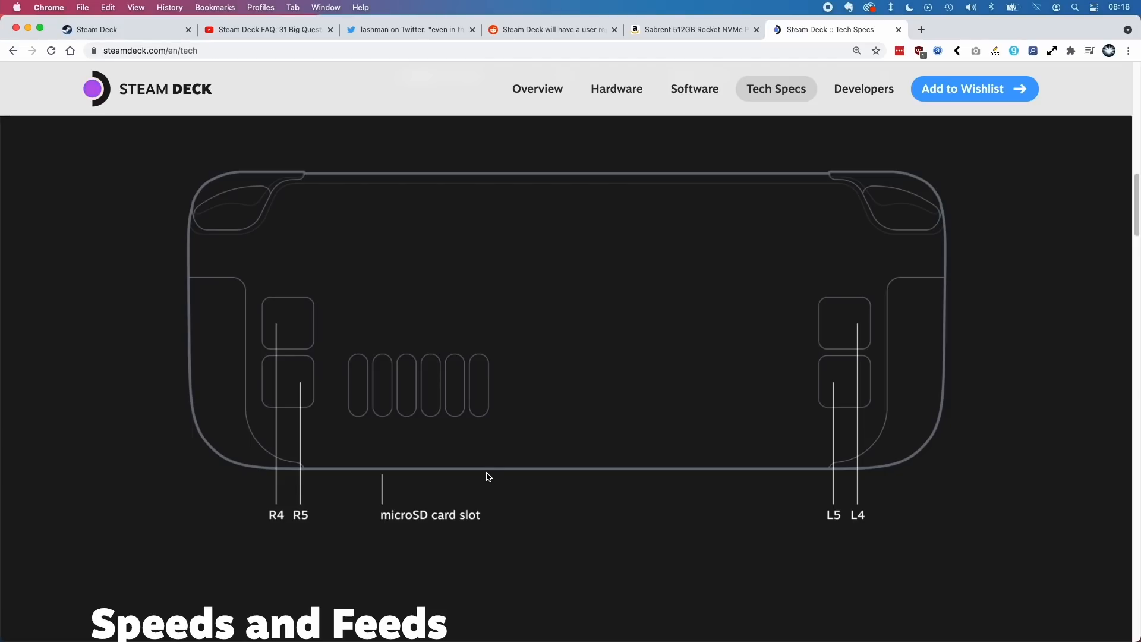
pyautogui.moveTo(554, 447)
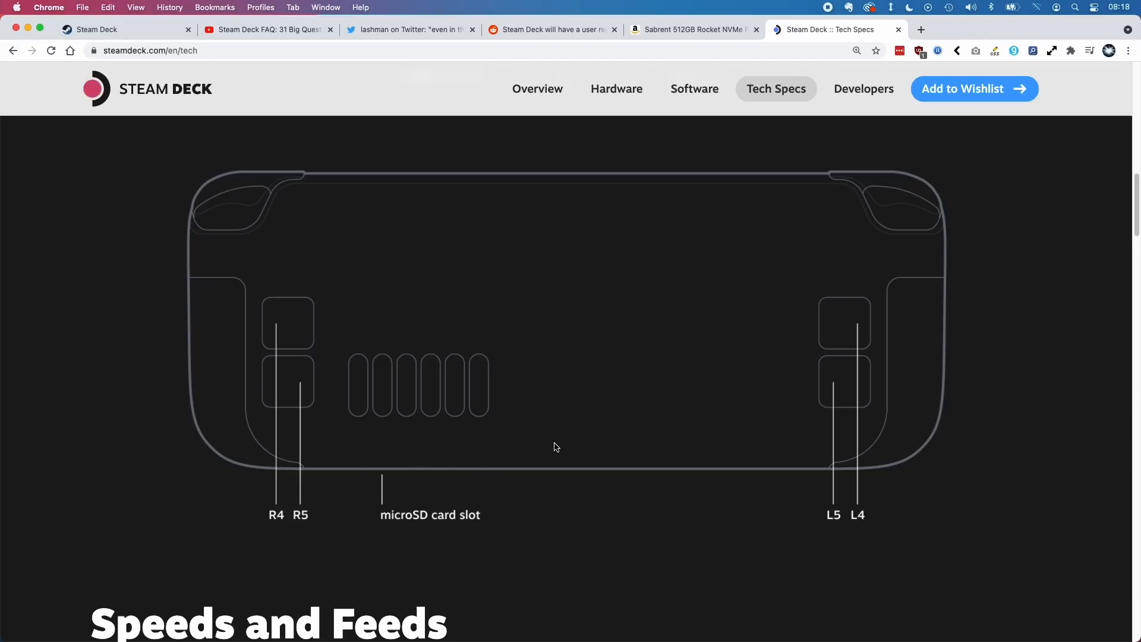
pyautogui.moveTo(489, 377)
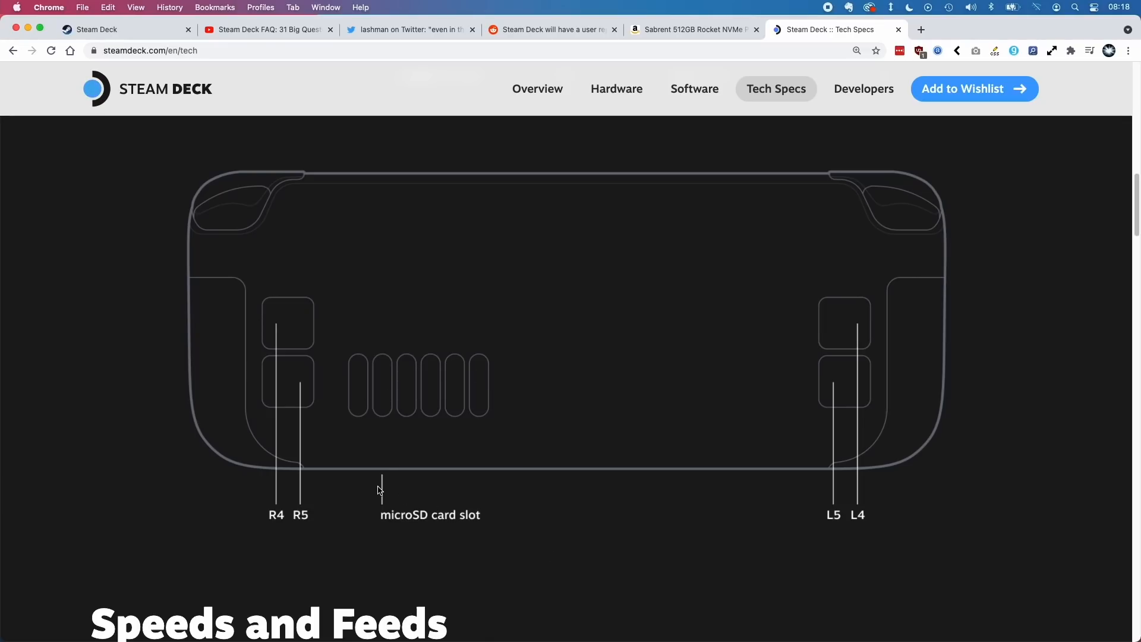
pyautogui.moveTo(433, 500)
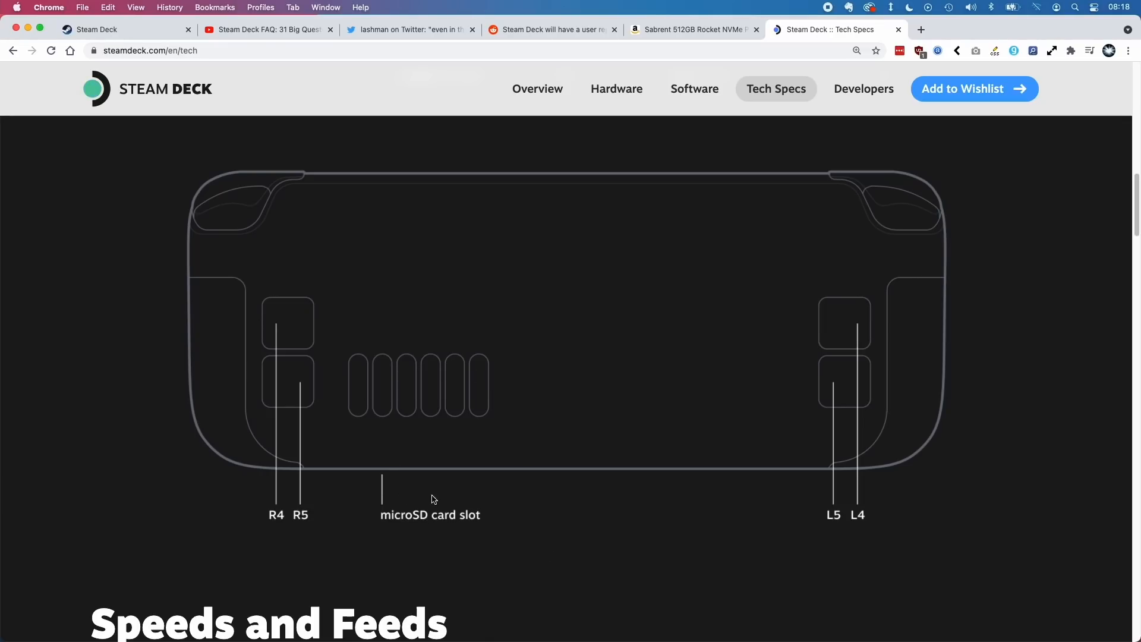
# Switch to the r/SteamDeck Reddit post about a user-replaceable SSD.
pyautogui.click(553, 29)
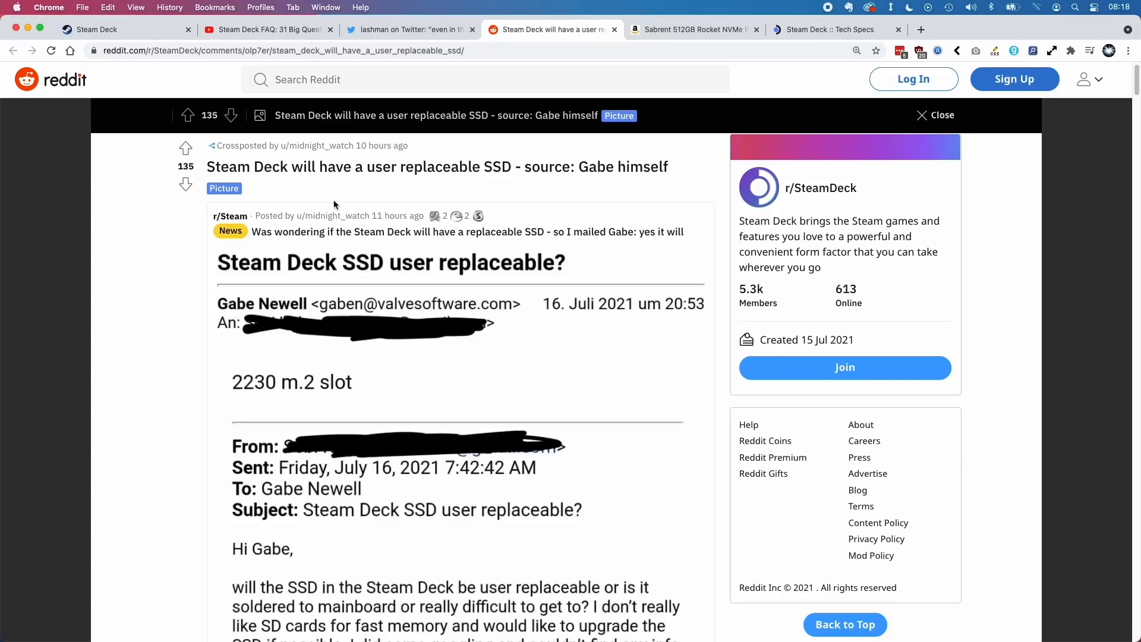
# Read the Reddit email confirming a 2230 m.2 slot, then switch to lashman's Twitter thread.
pyautogui.scroll(-3)
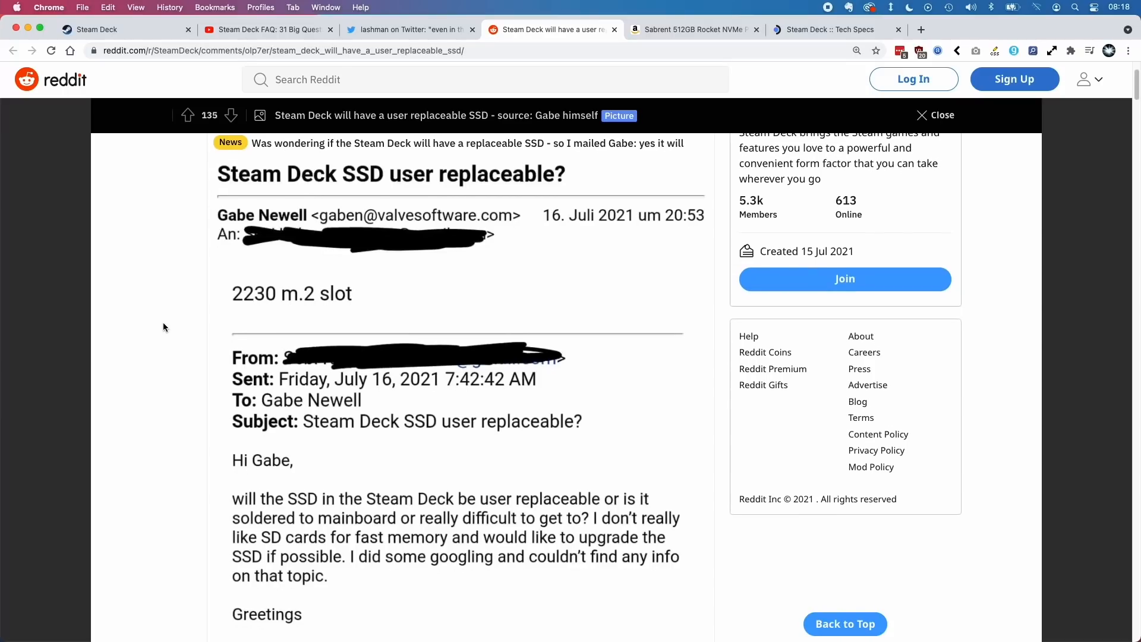
pyautogui.moveTo(263, 274)
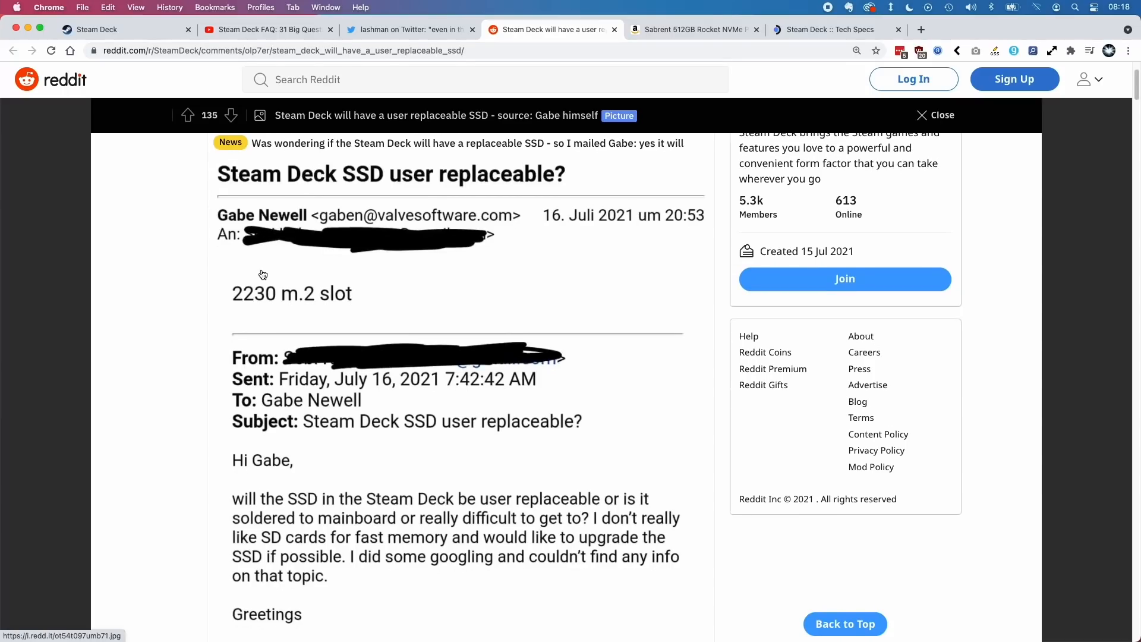
pyautogui.scroll(-3)
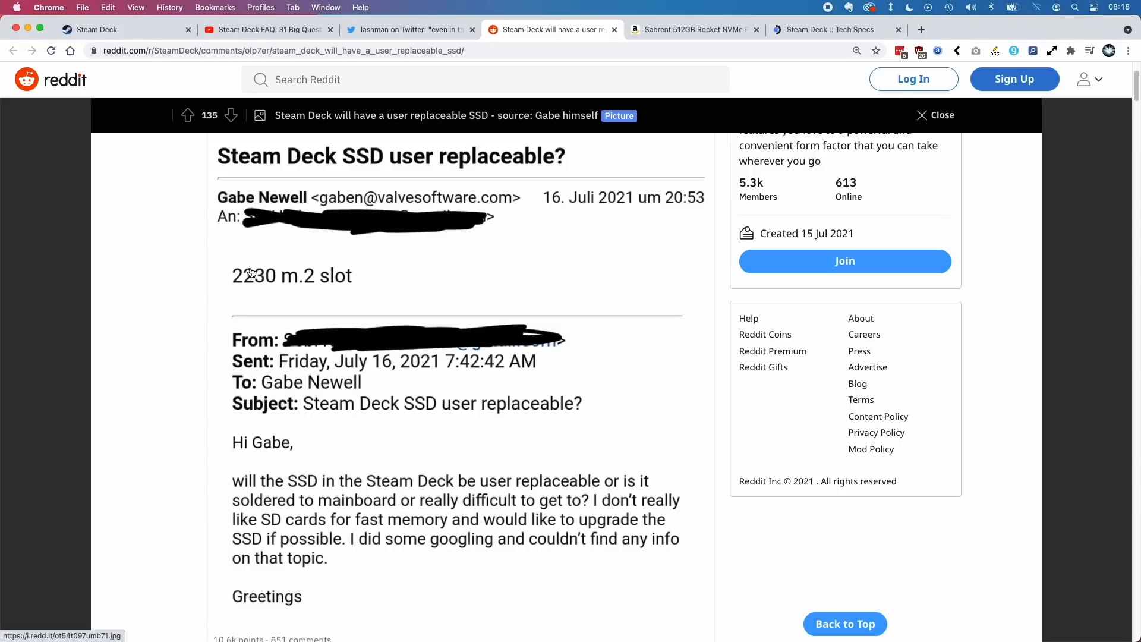
pyautogui.moveTo(455, 487)
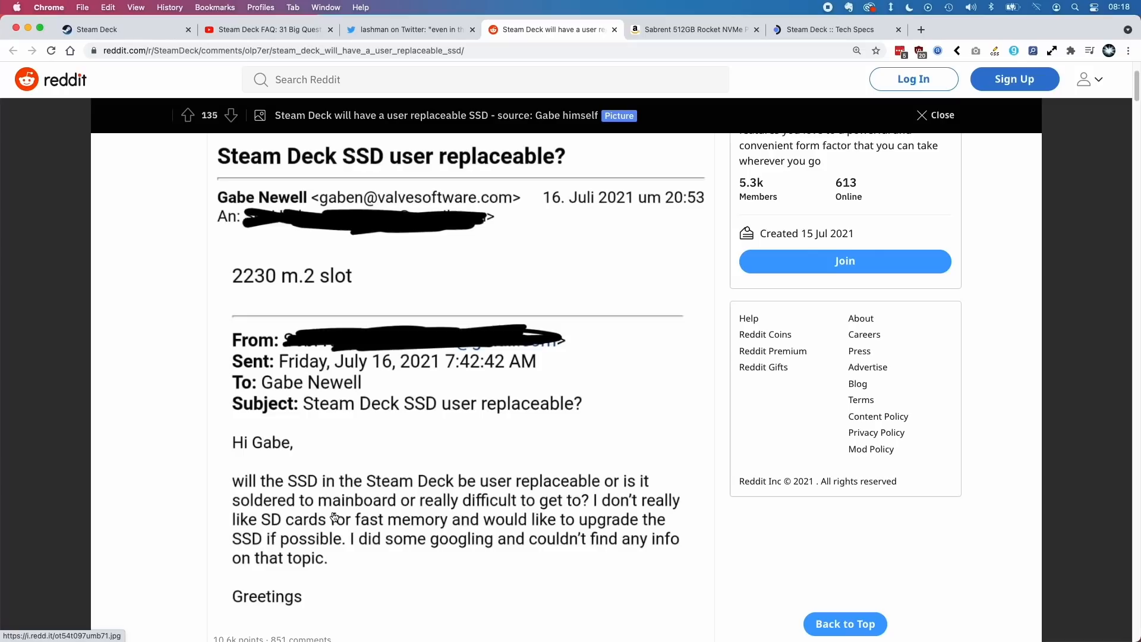
pyautogui.moveTo(499, 509)
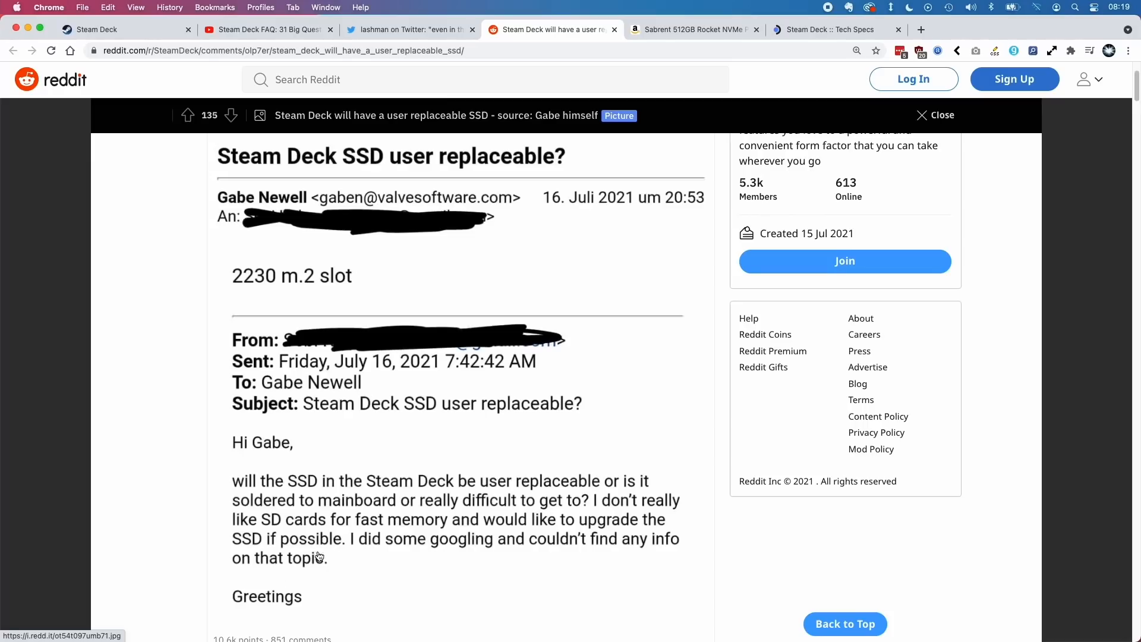
pyautogui.moveTo(227, 299)
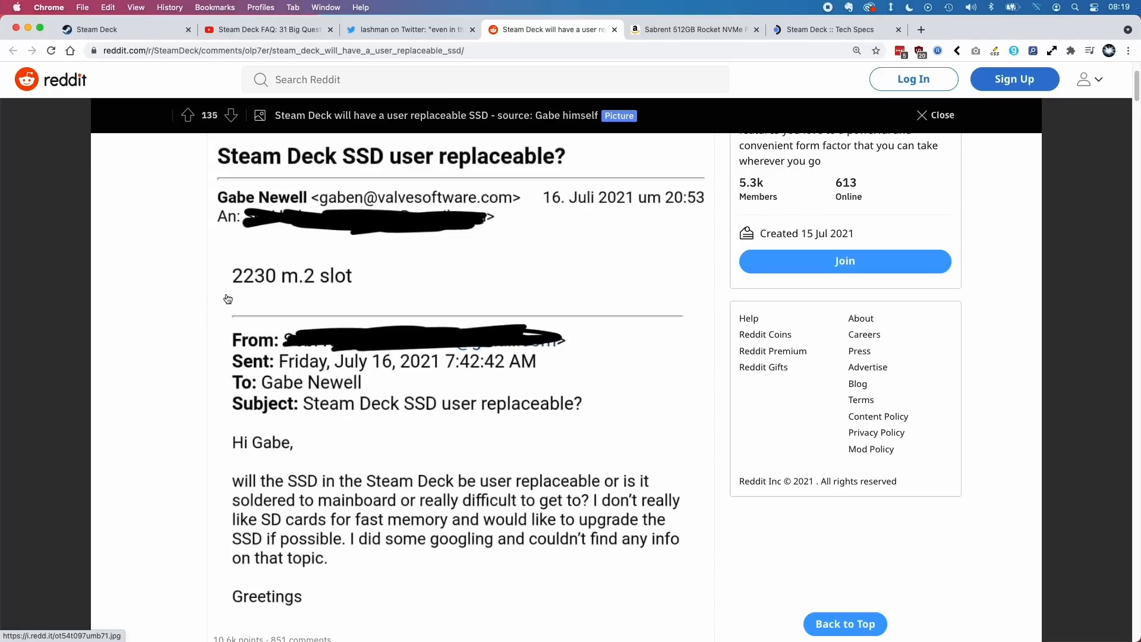
pyautogui.moveTo(248, 291)
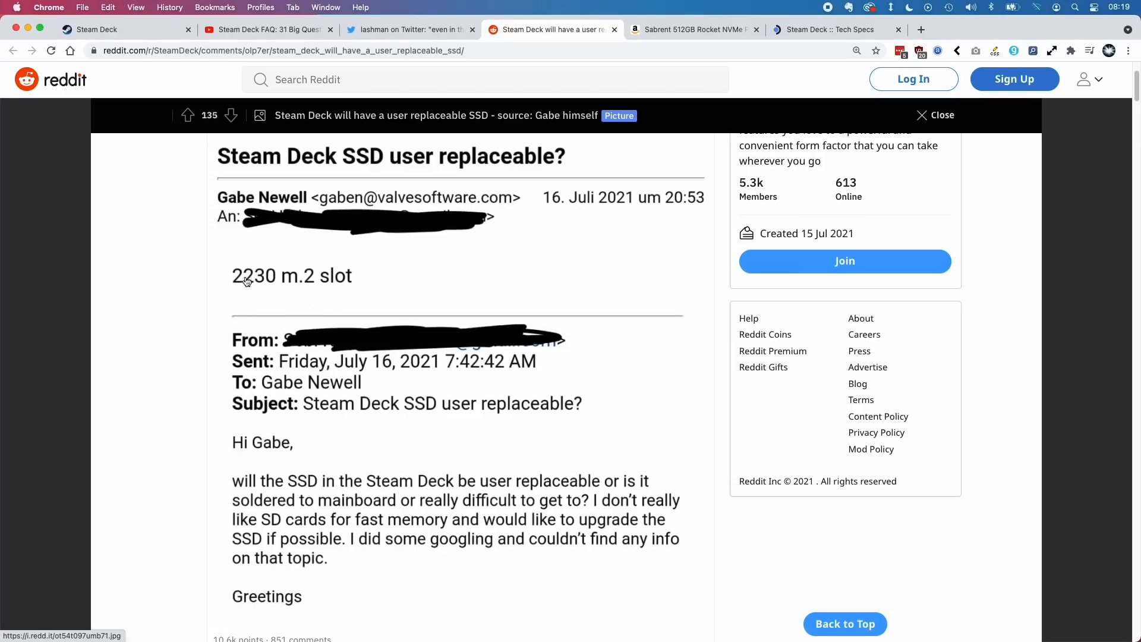
pyautogui.moveTo(289, 281)
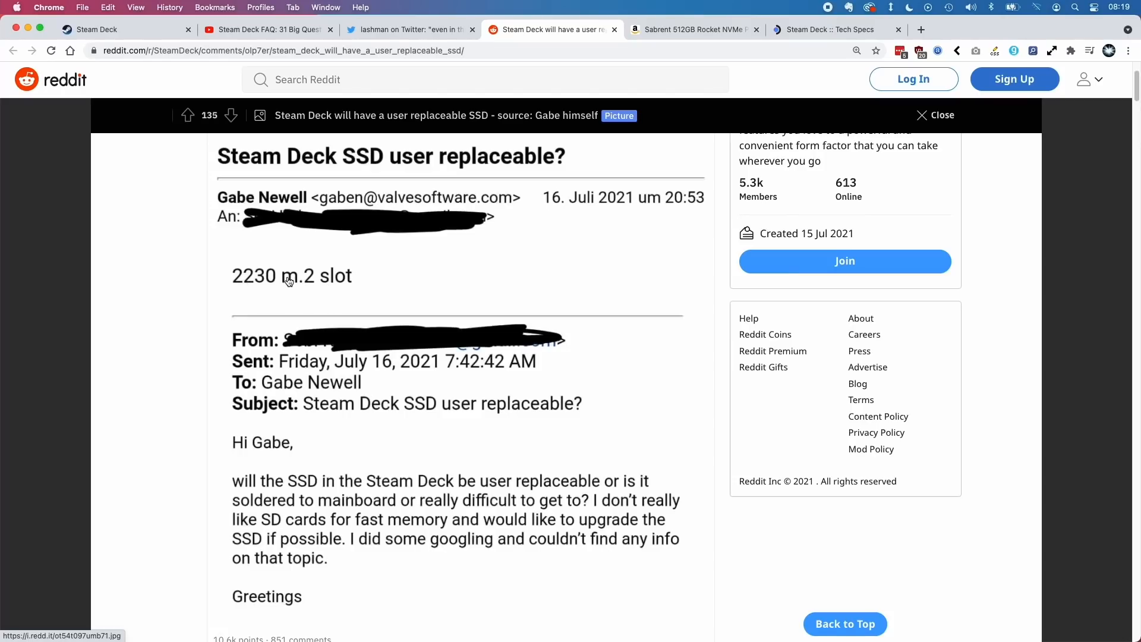
pyautogui.moveTo(338, 266)
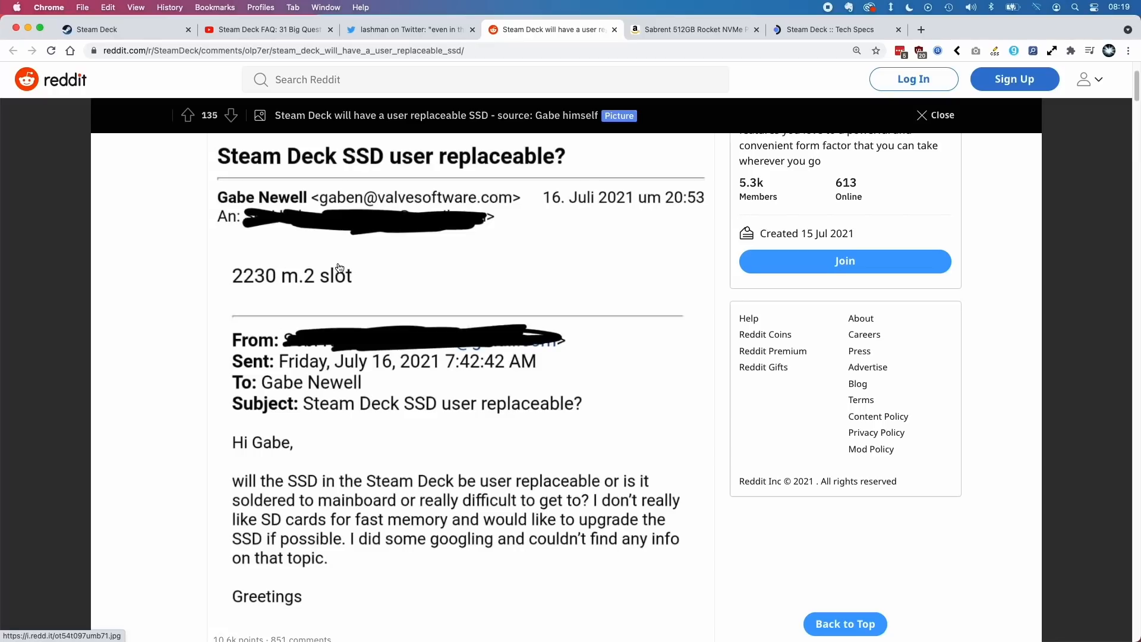
pyautogui.click(408, 29)
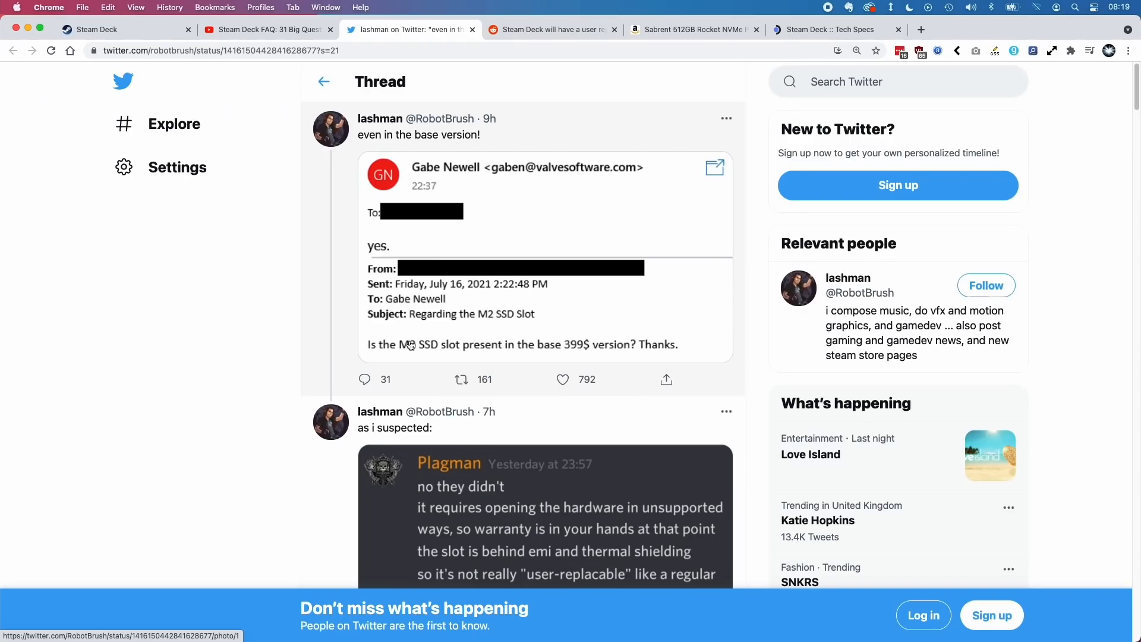
pyautogui.moveTo(424, 348)
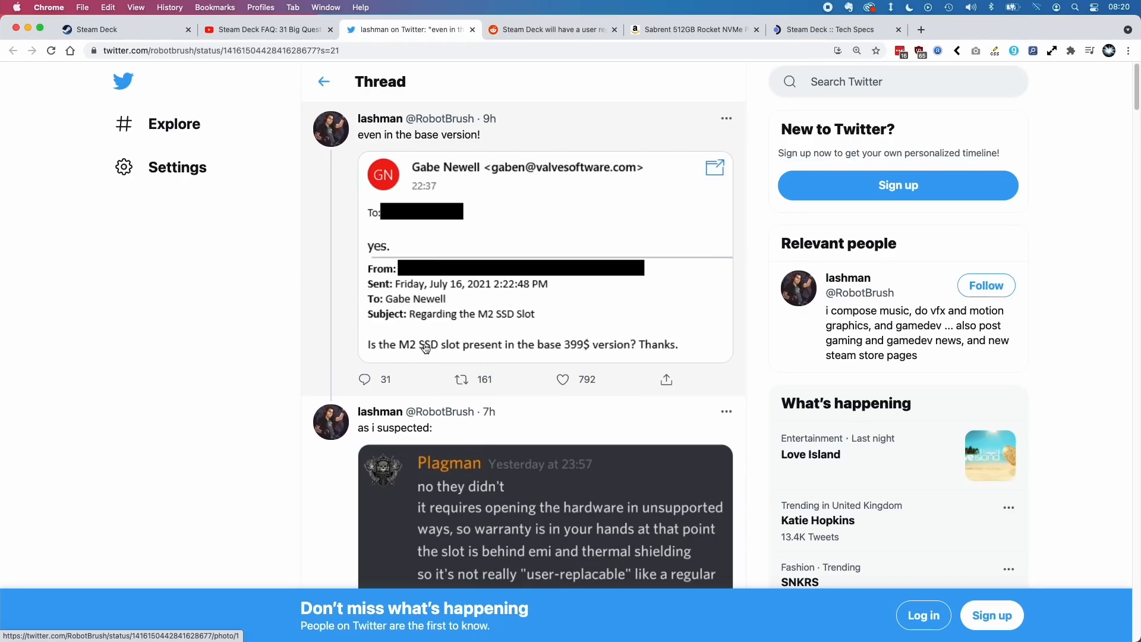
pyautogui.moveTo(571, 356)
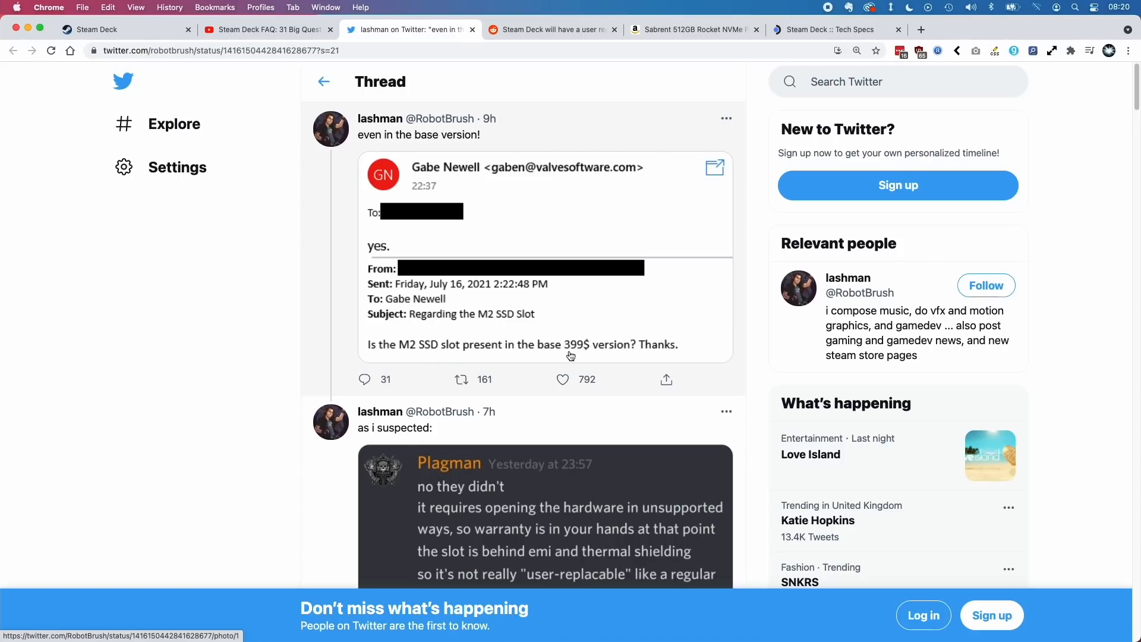
pyautogui.moveTo(581, 355)
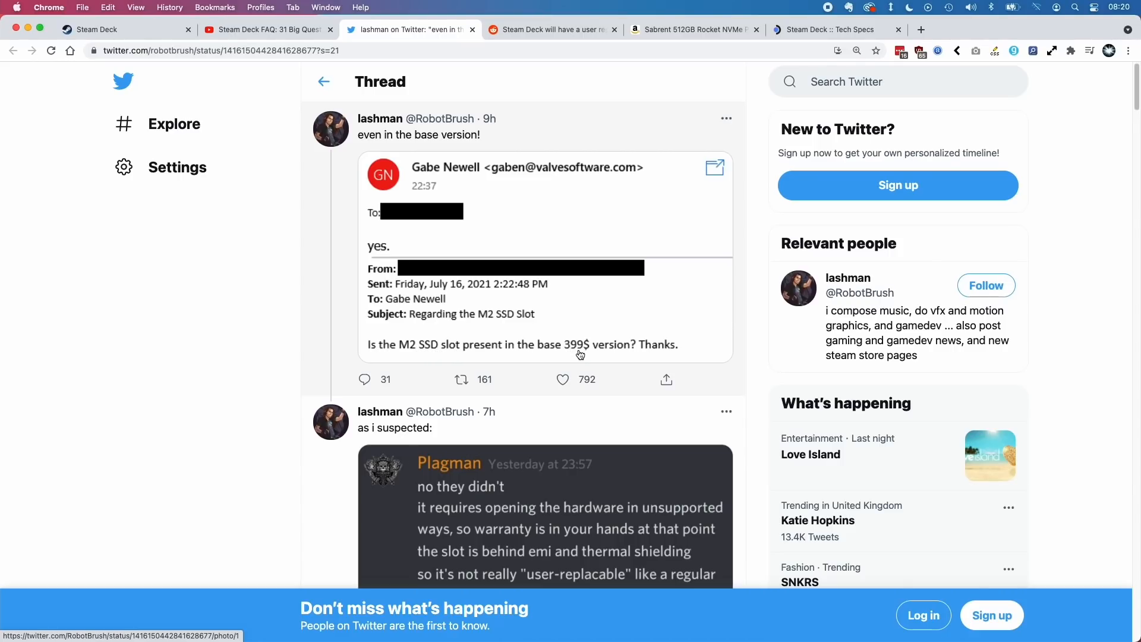
pyautogui.moveTo(486, 335)
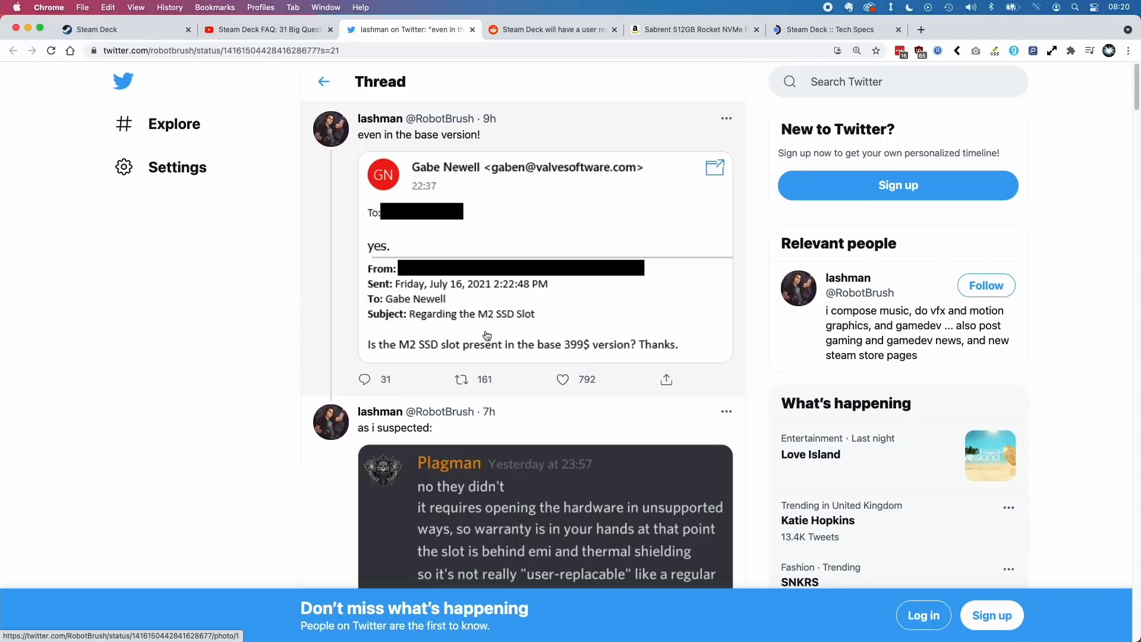
# Return to the Steam Deck store page showing the £349, £459 and £569 models.
pyautogui.click(127, 29)
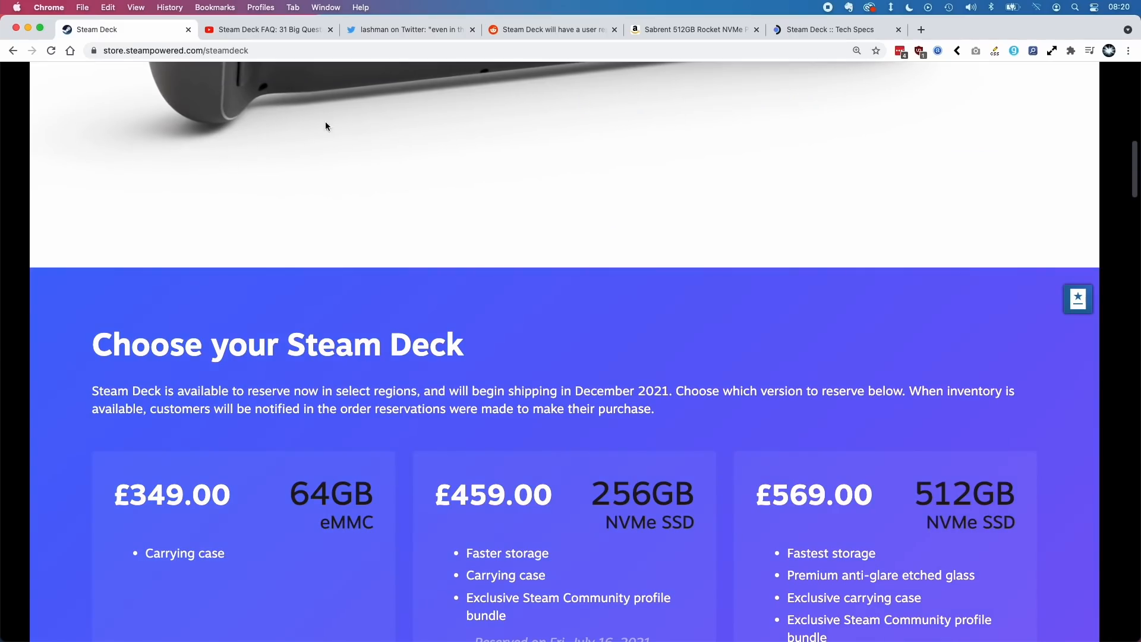
# Scroll to the three model prices, then switch to the Sabrent 512GB Rocket Amazon listing.
pyautogui.scroll(-3)
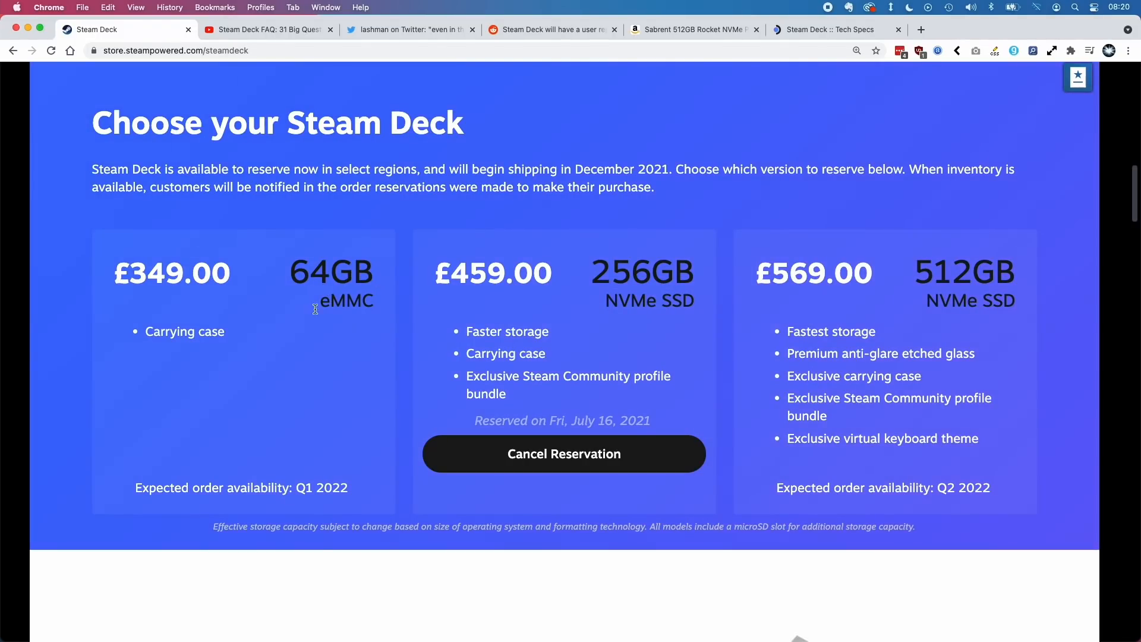
pyautogui.moveTo(1011, 298)
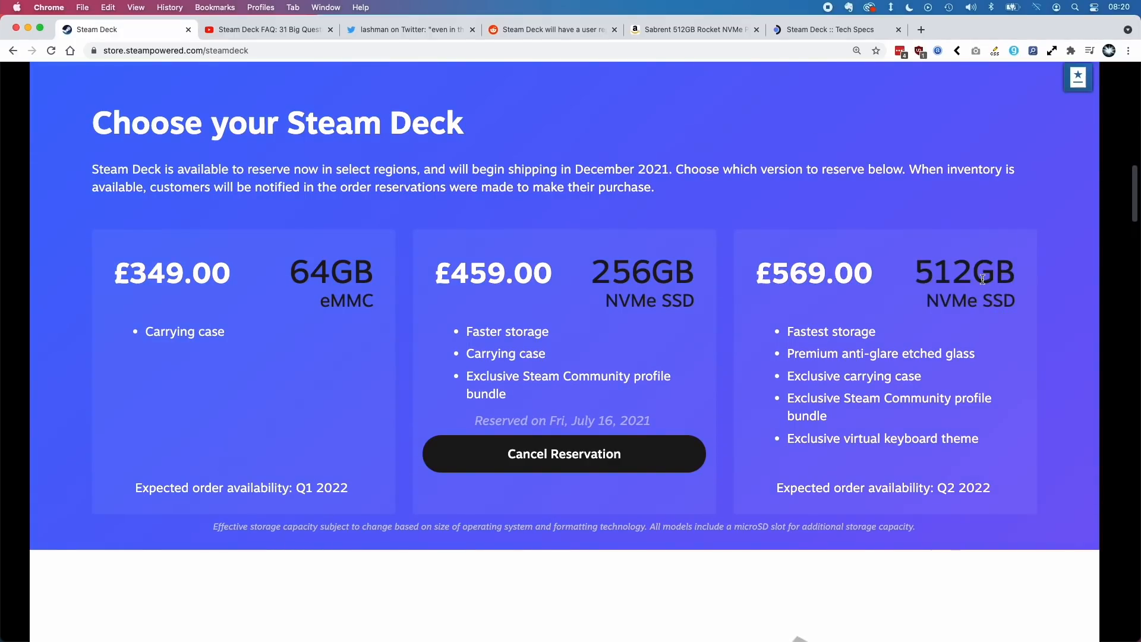
pyautogui.moveTo(890, 278)
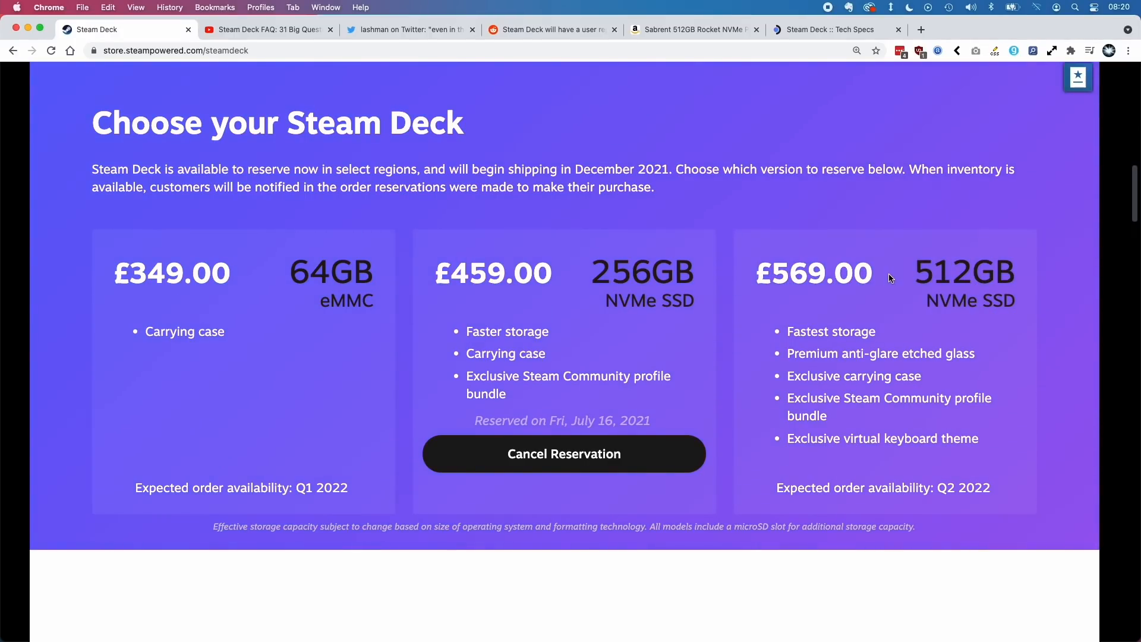
pyautogui.moveTo(952, 273)
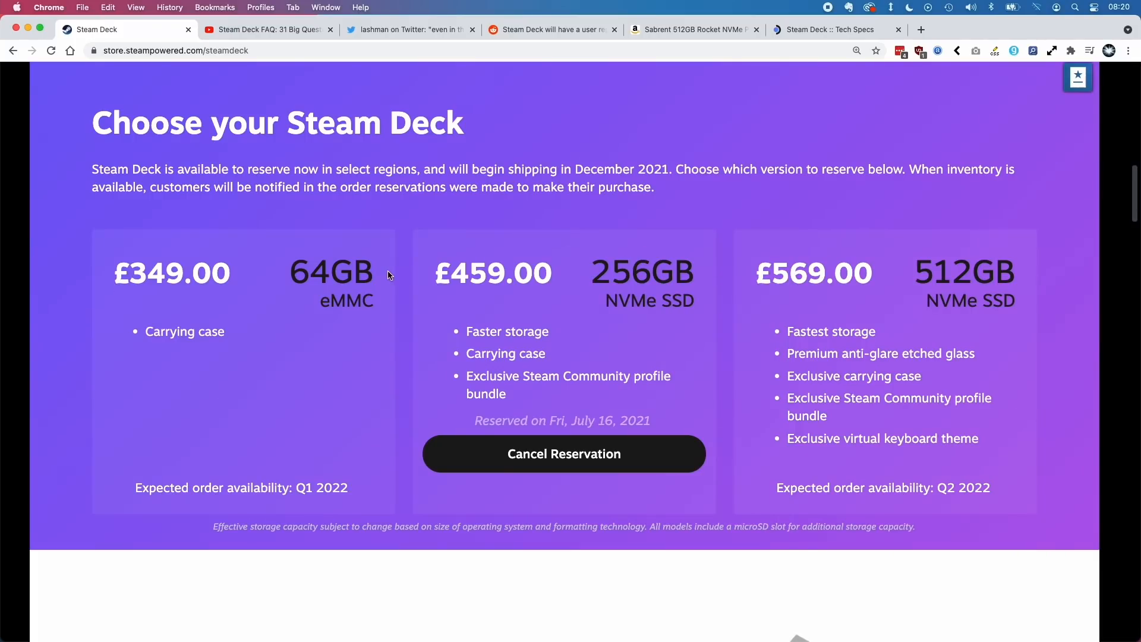
pyautogui.moveTo(403, 284)
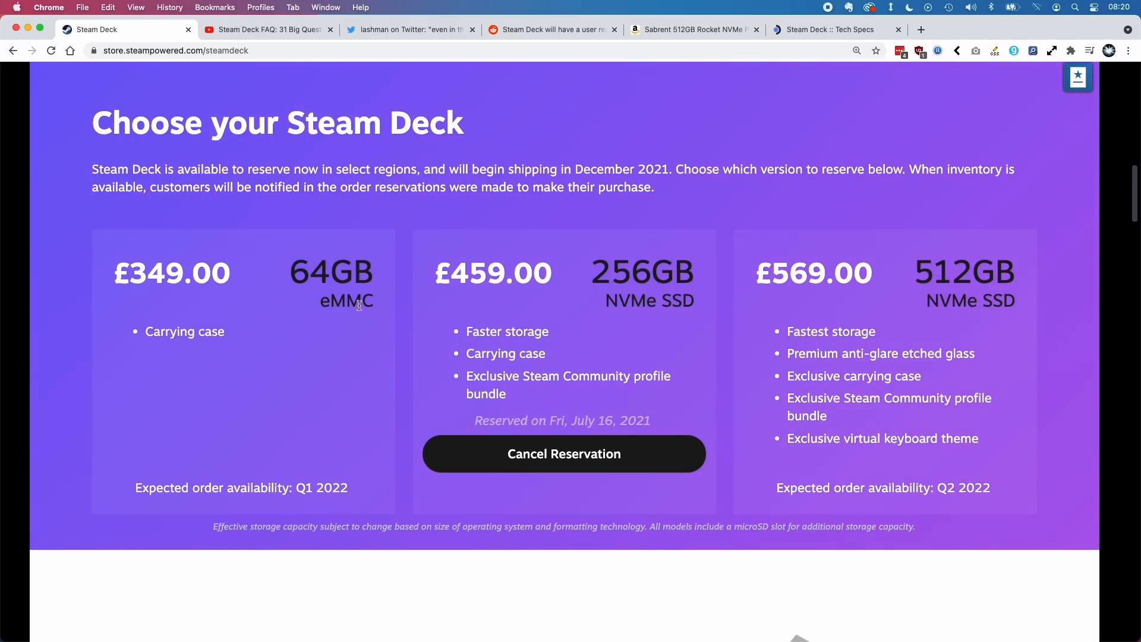
pyautogui.moveTo(374, 311)
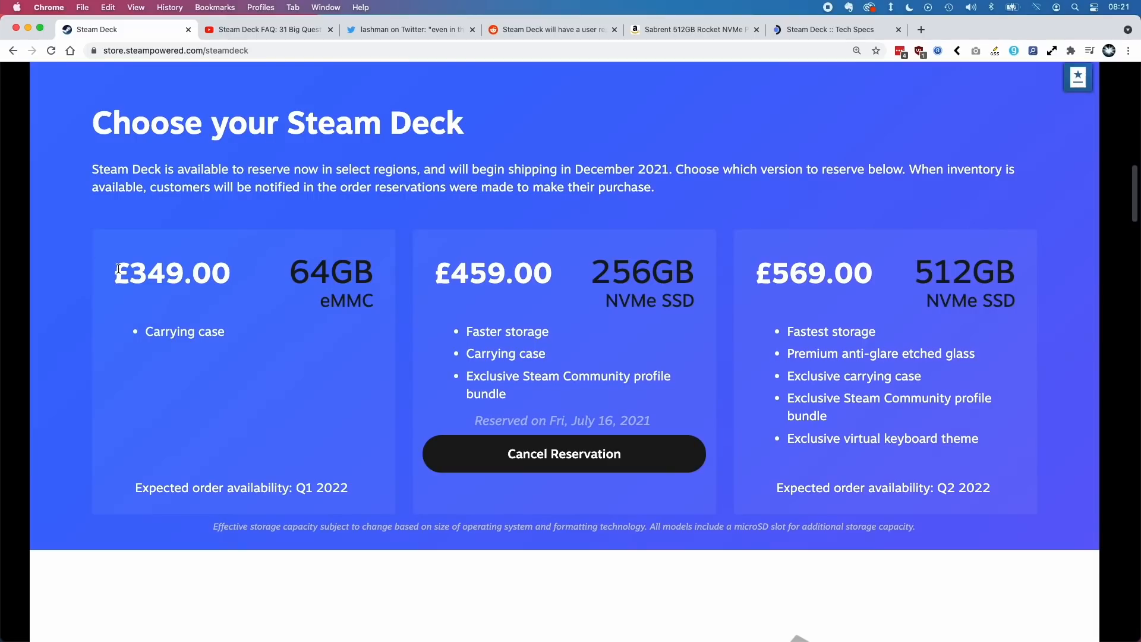
pyautogui.moveTo(104, 279)
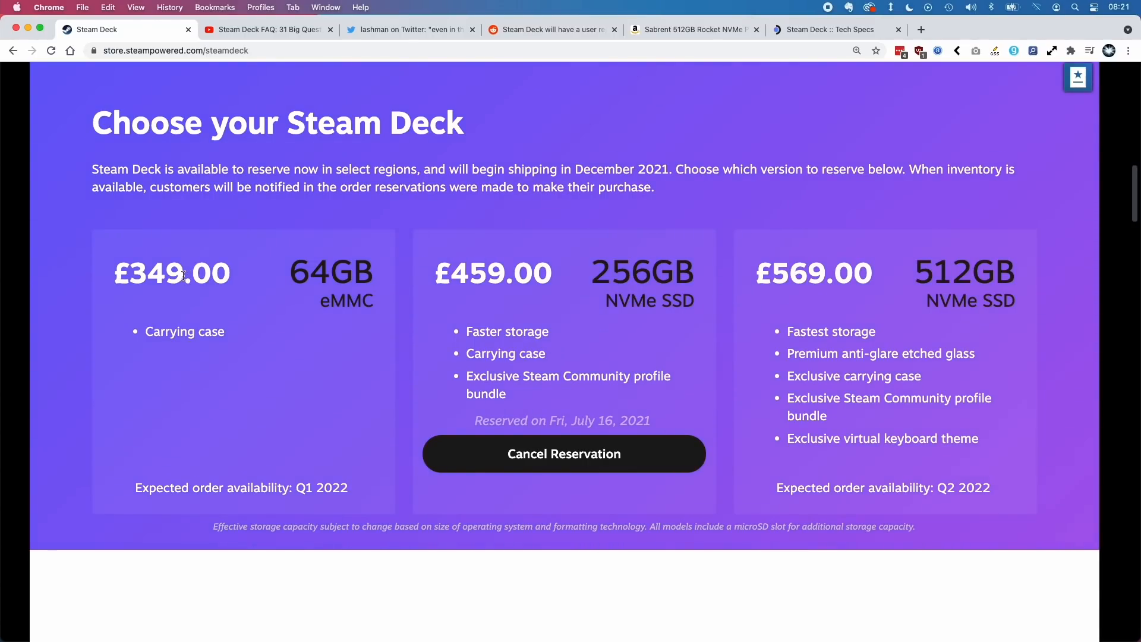
pyautogui.moveTo(610, 298)
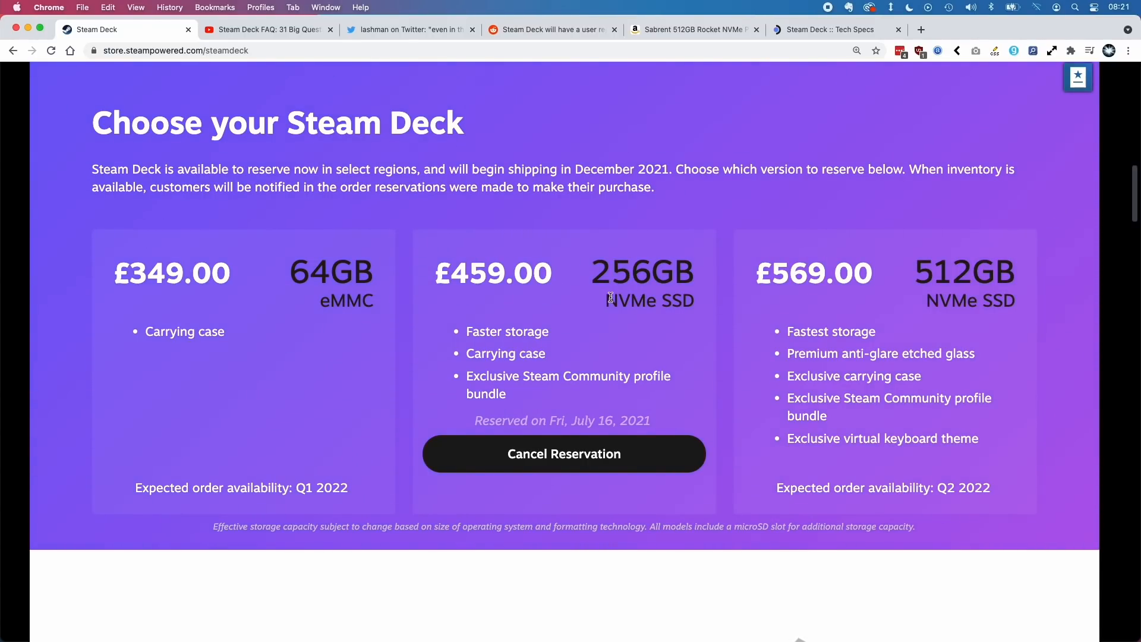
pyautogui.moveTo(690, 301)
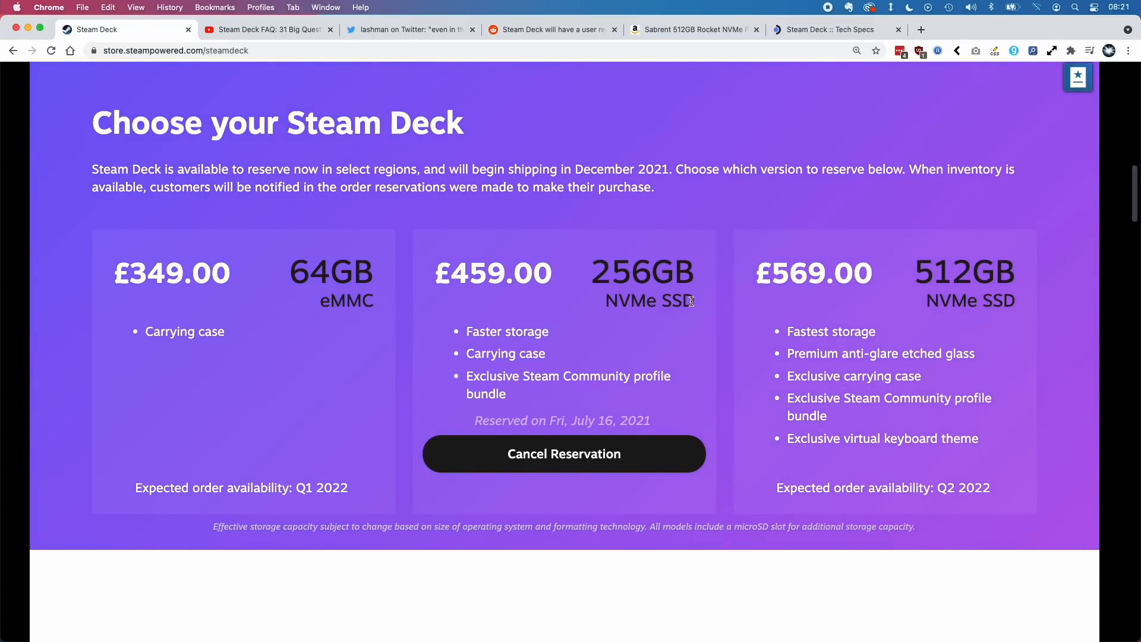
pyautogui.click(690, 30)
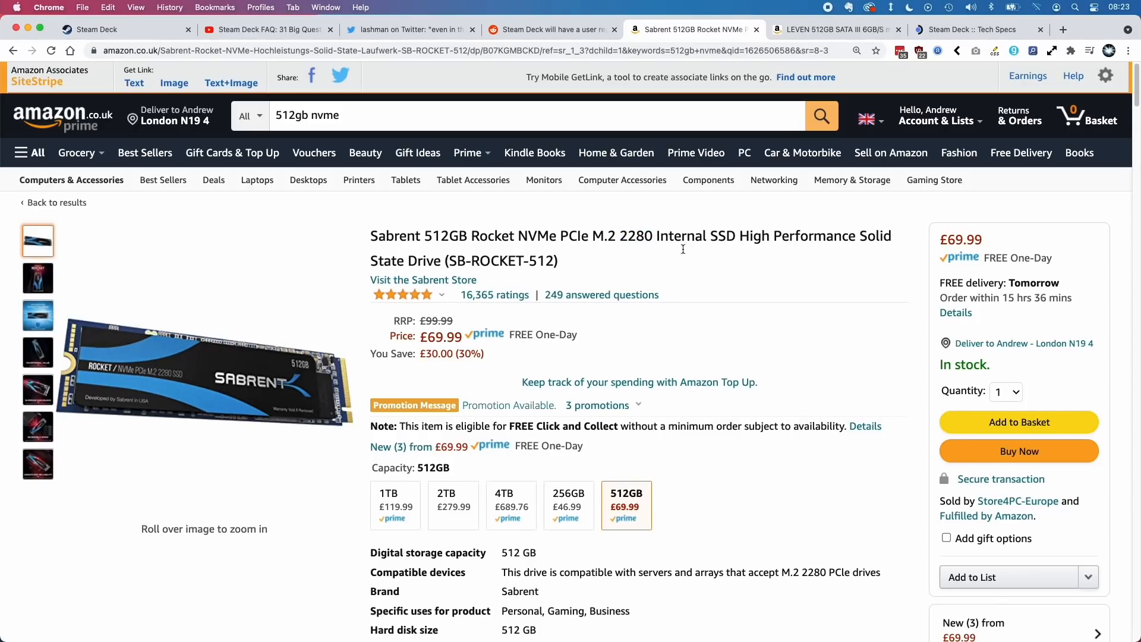
pyautogui.moveTo(211, 369)
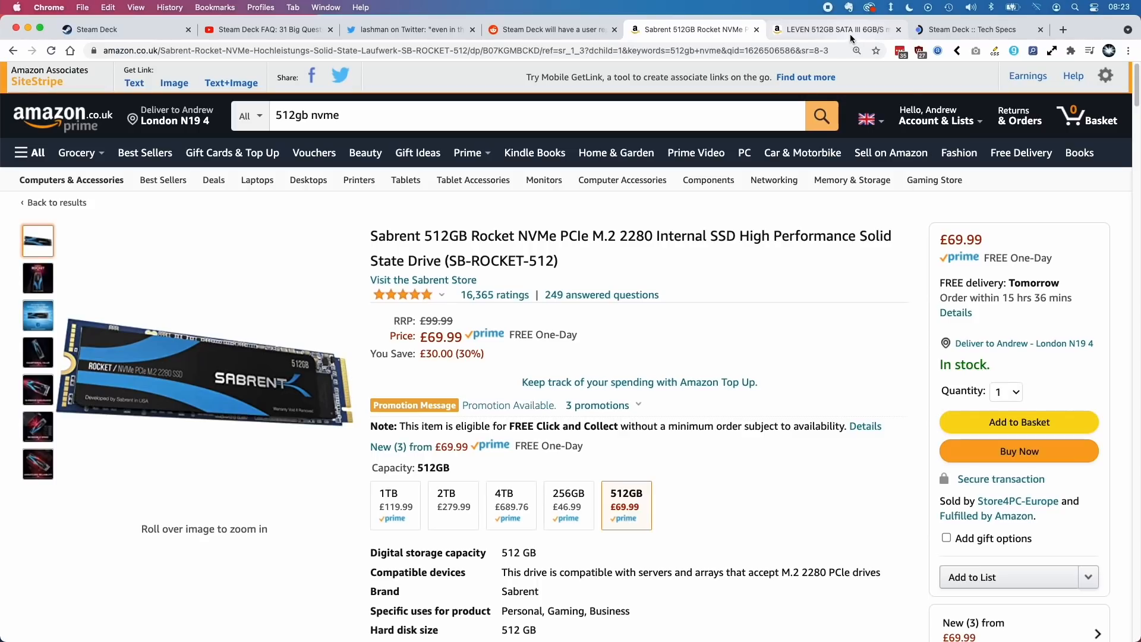
# Switch to Amazon UK's search results for '2230 nvme ssd'.
pyautogui.click(833, 29)
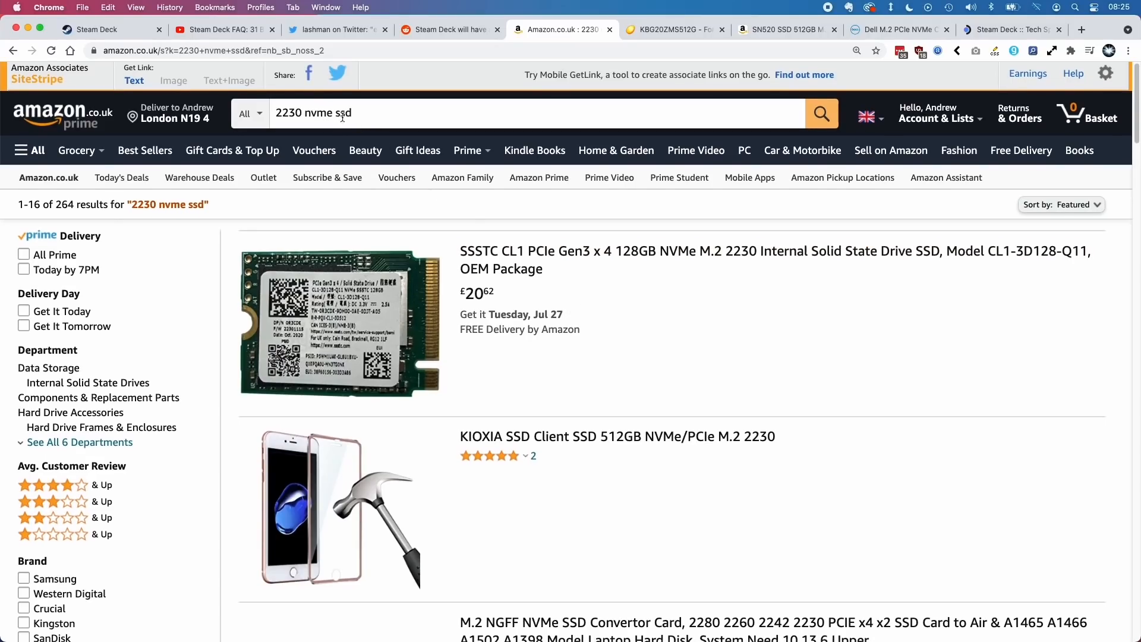
# Review the Toshiba KBG20ZMS512G, WD SN520 and Dell 2230 listings, ending on 'nvme ssd 512gb' results.
pyautogui.scroll(-3)
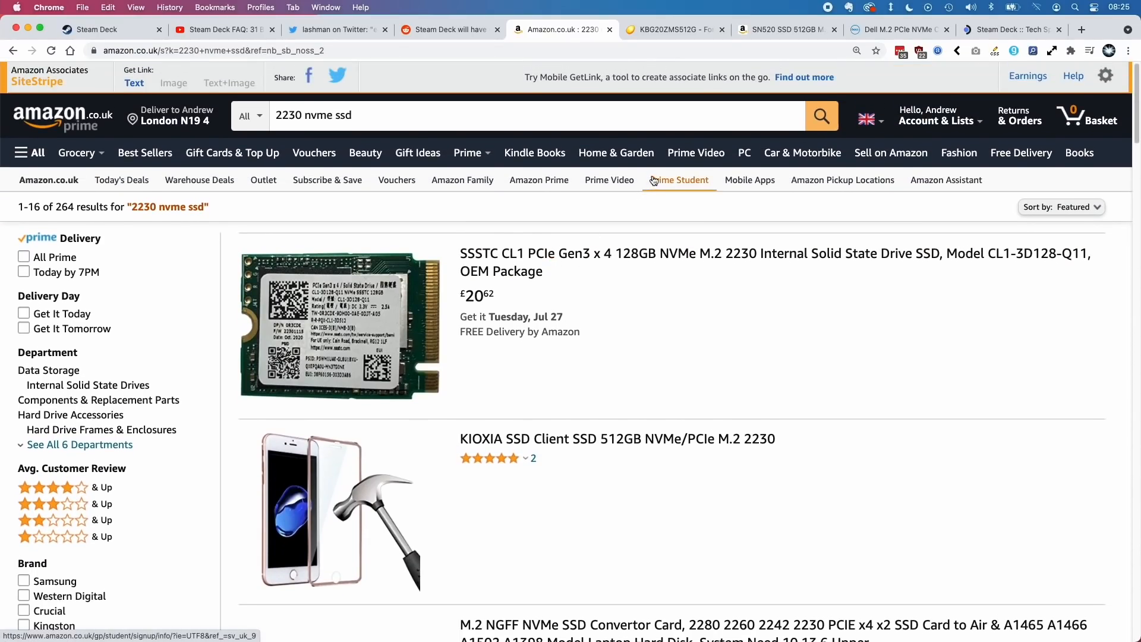
pyautogui.click(673, 29)
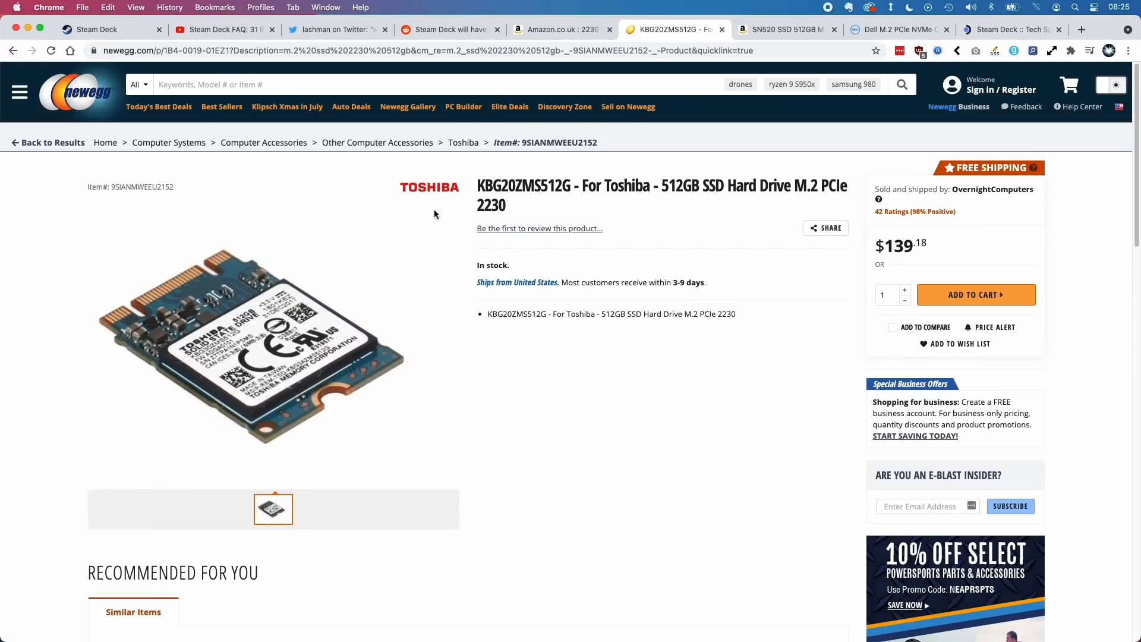
pyautogui.moveTo(742, 296)
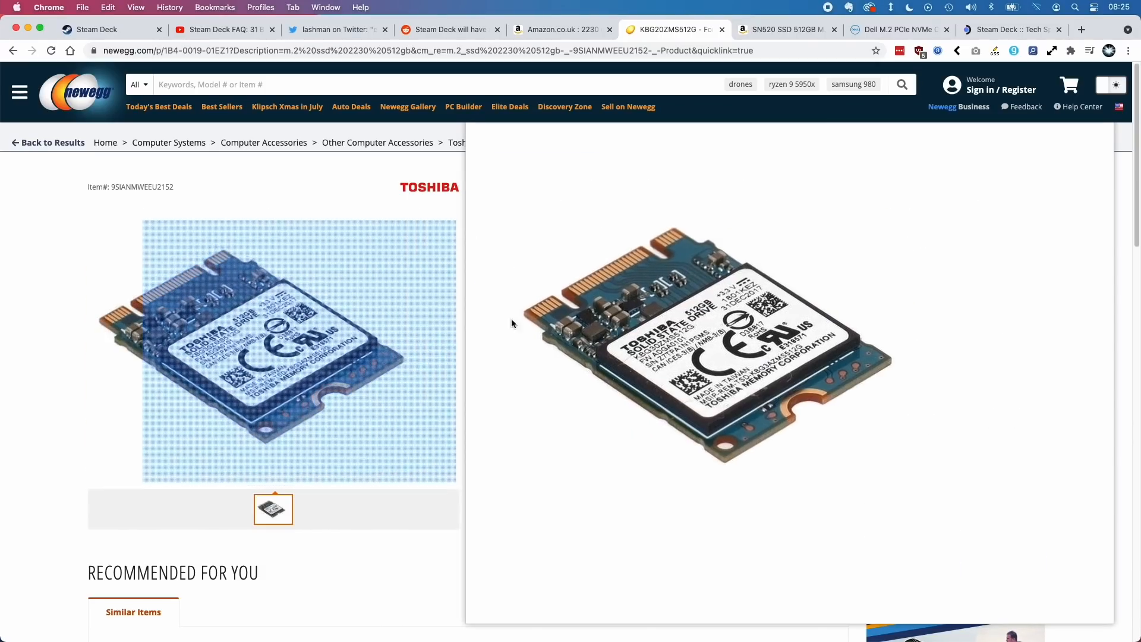
pyautogui.click(786, 29)
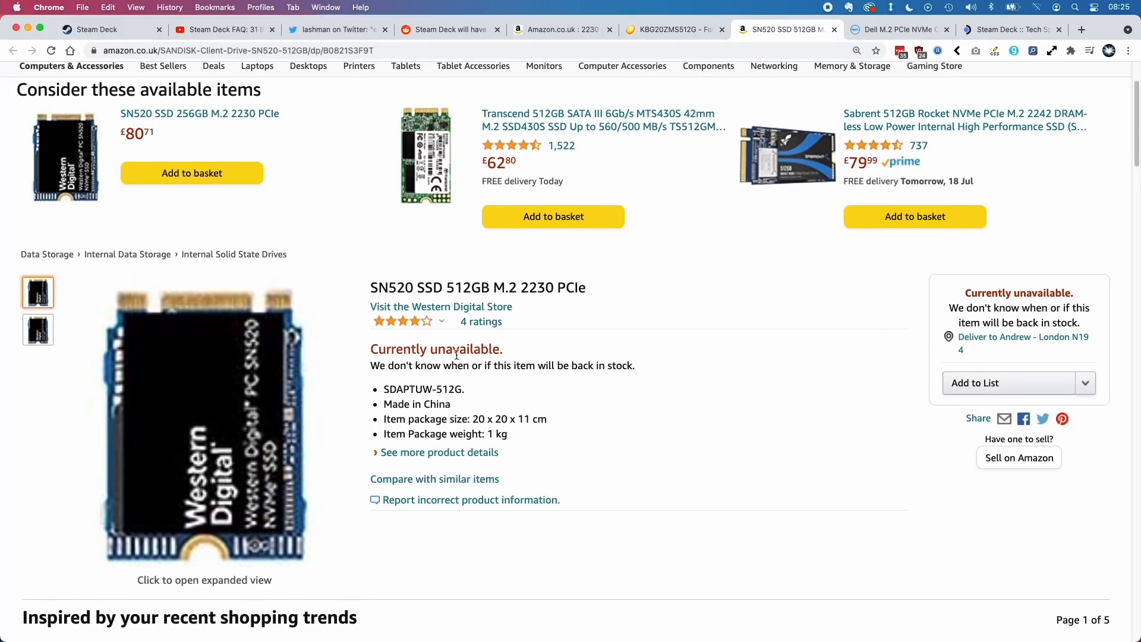
pyautogui.scroll(-3)
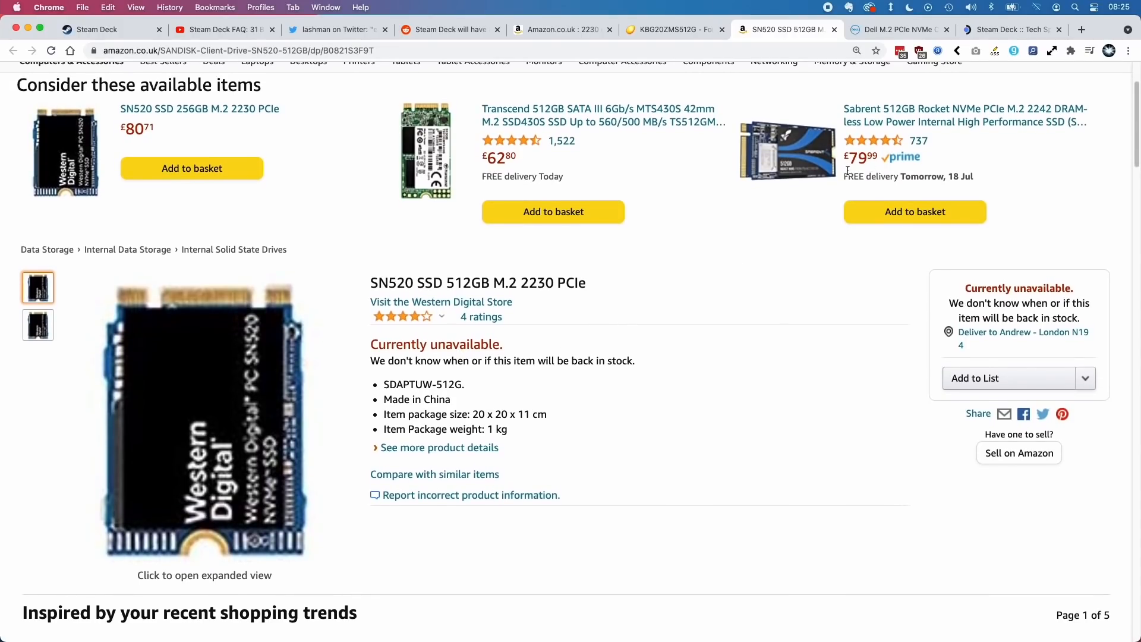
pyautogui.click(900, 30)
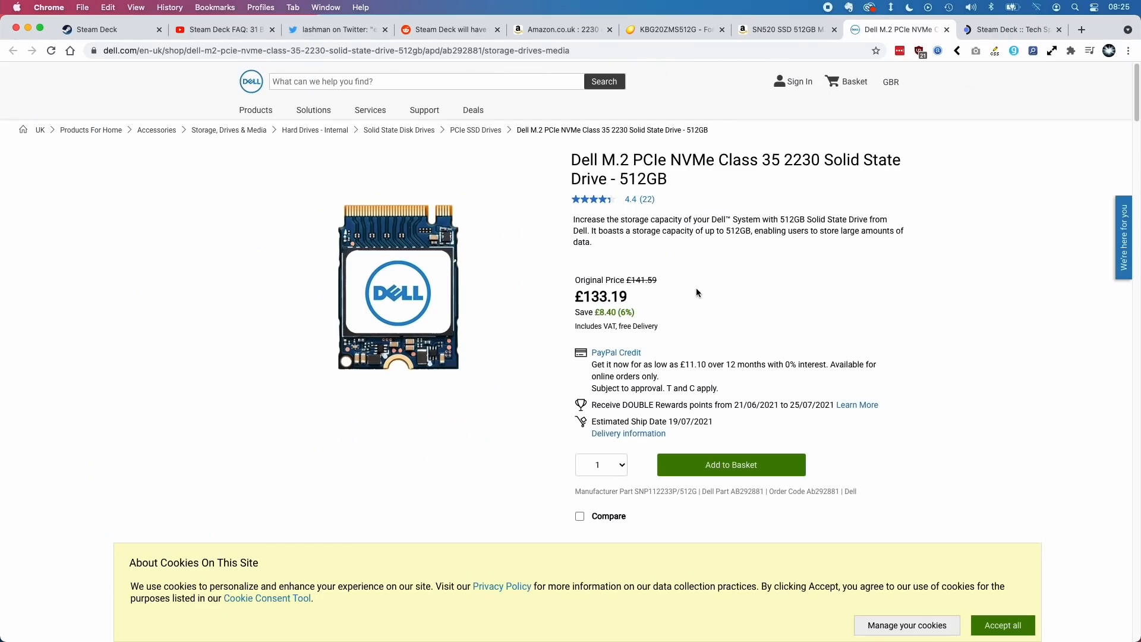
pyautogui.moveTo(574, 288)
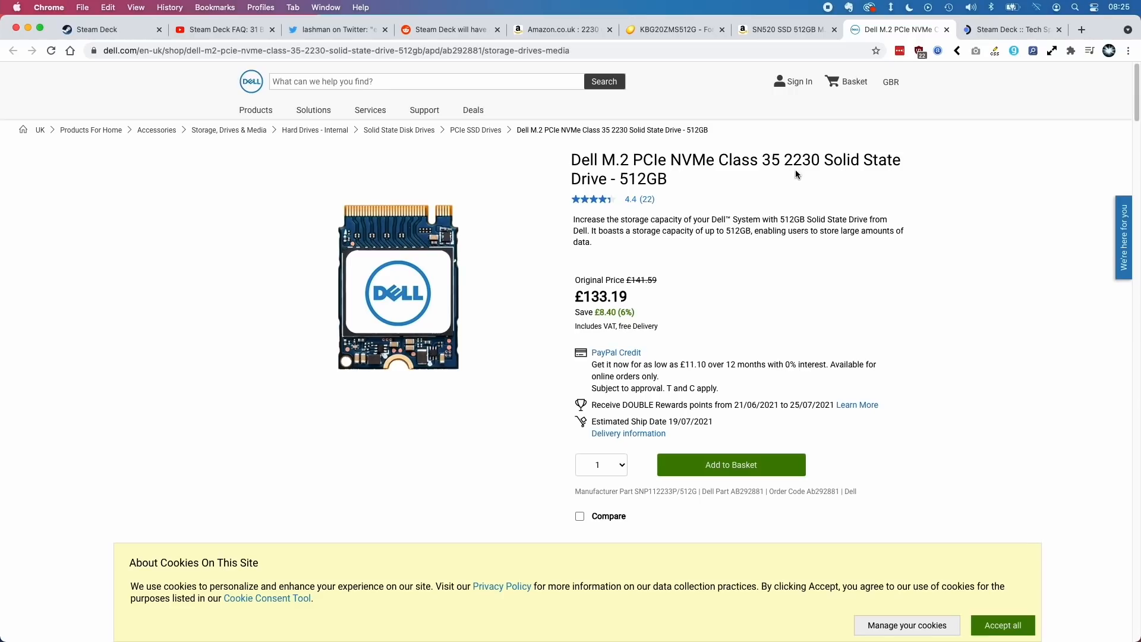
pyautogui.click(561, 29)
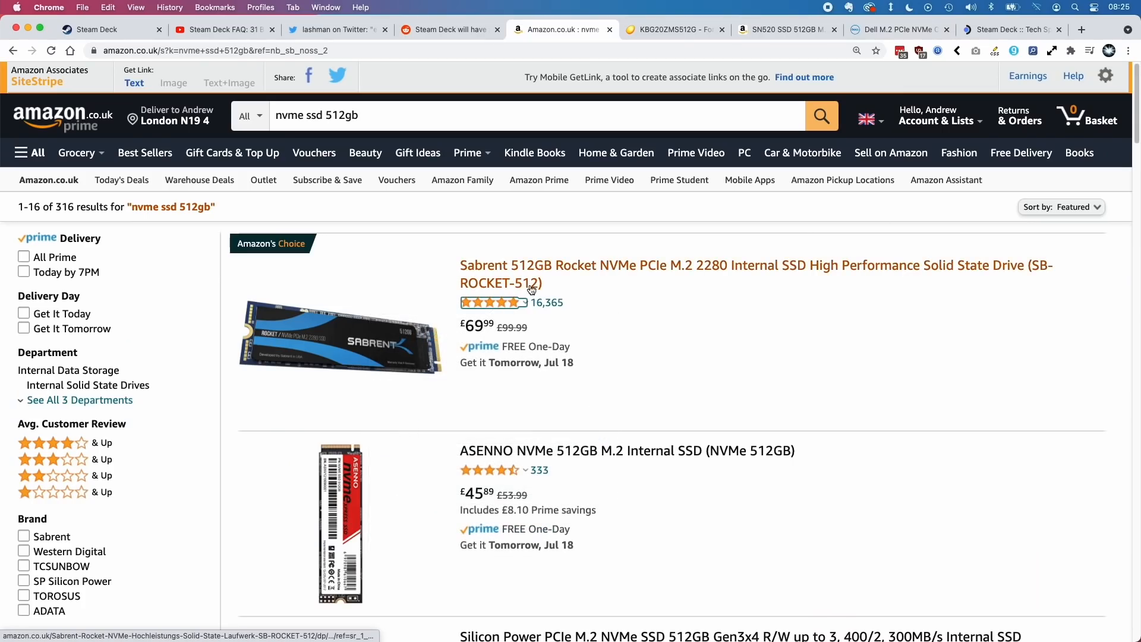
pyautogui.moveTo(648, 322)
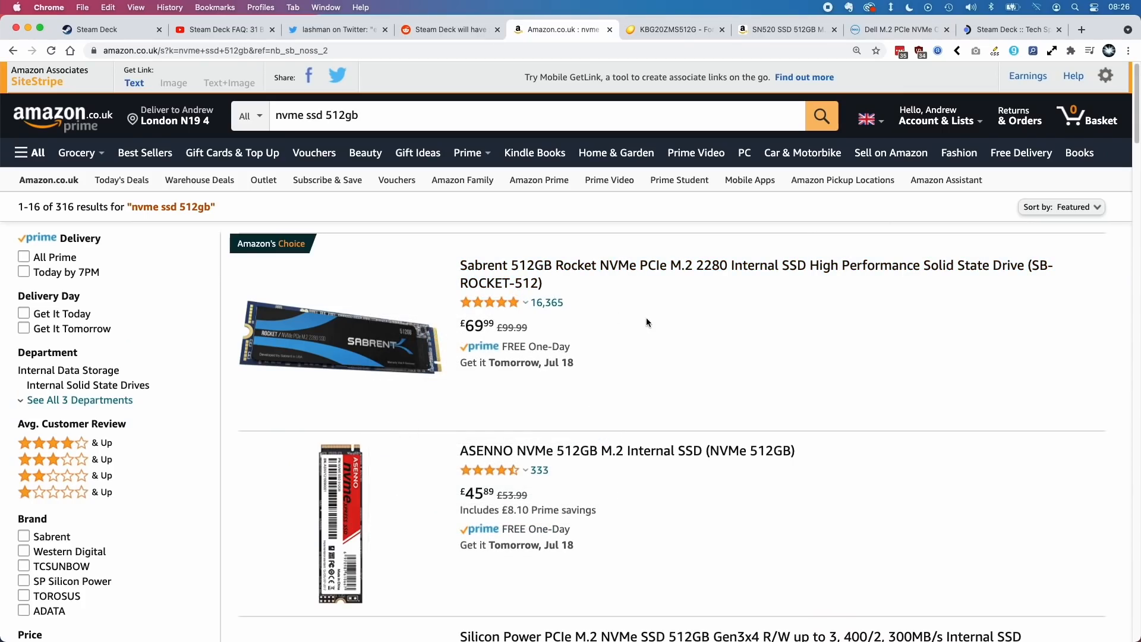
pyautogui.moveTo(588, 294)
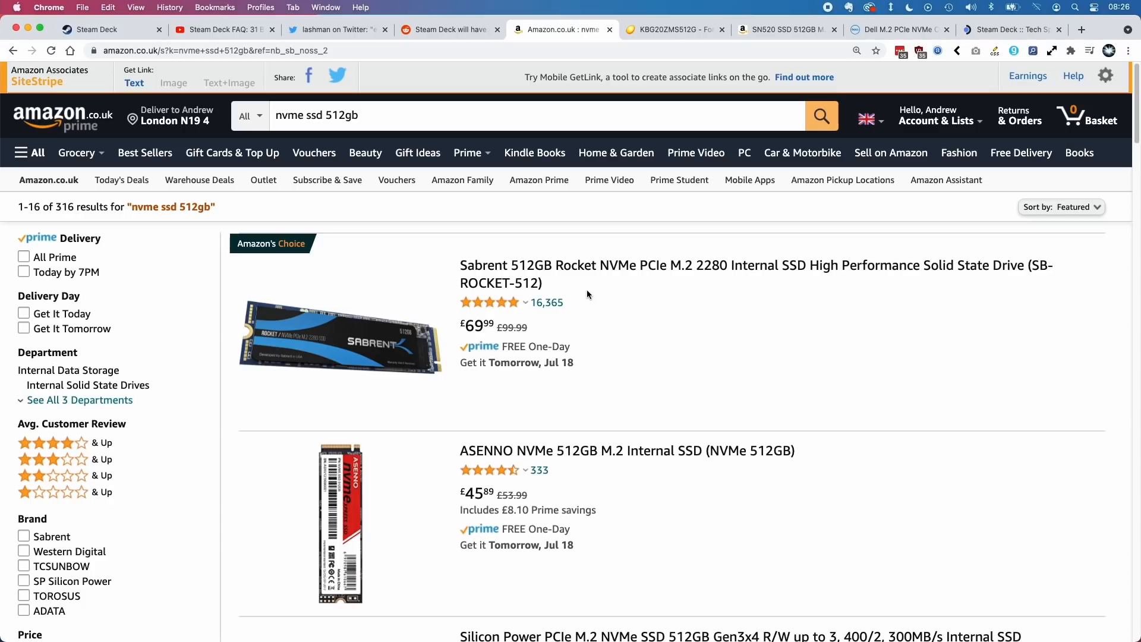
pyautogui.moveTo(701, 315)
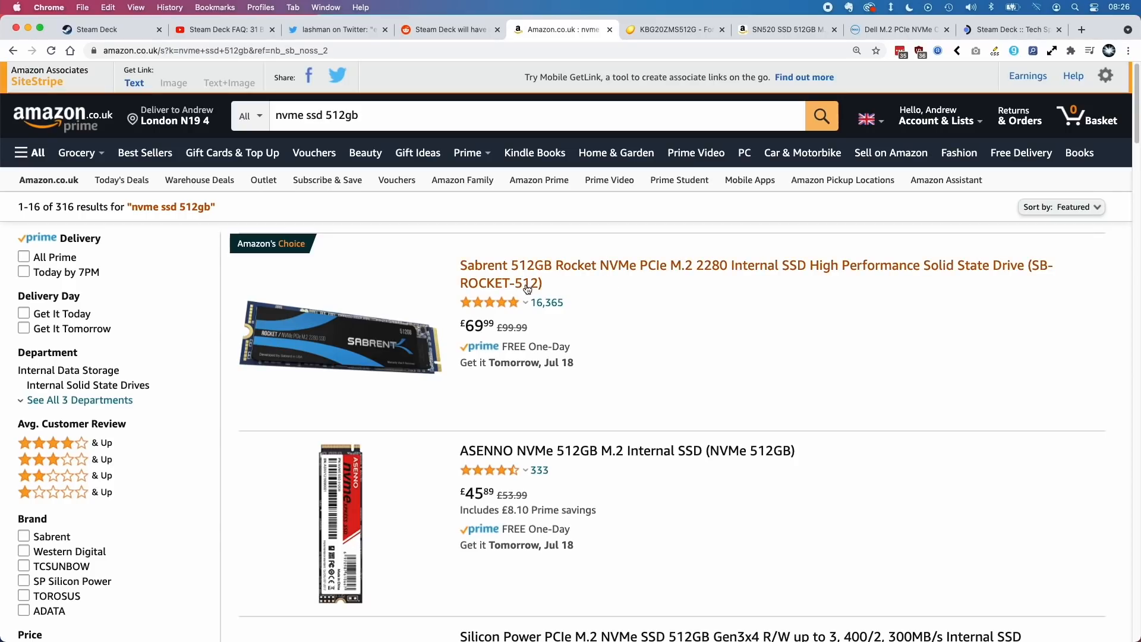
pyautogui.moveTo(500, 330)
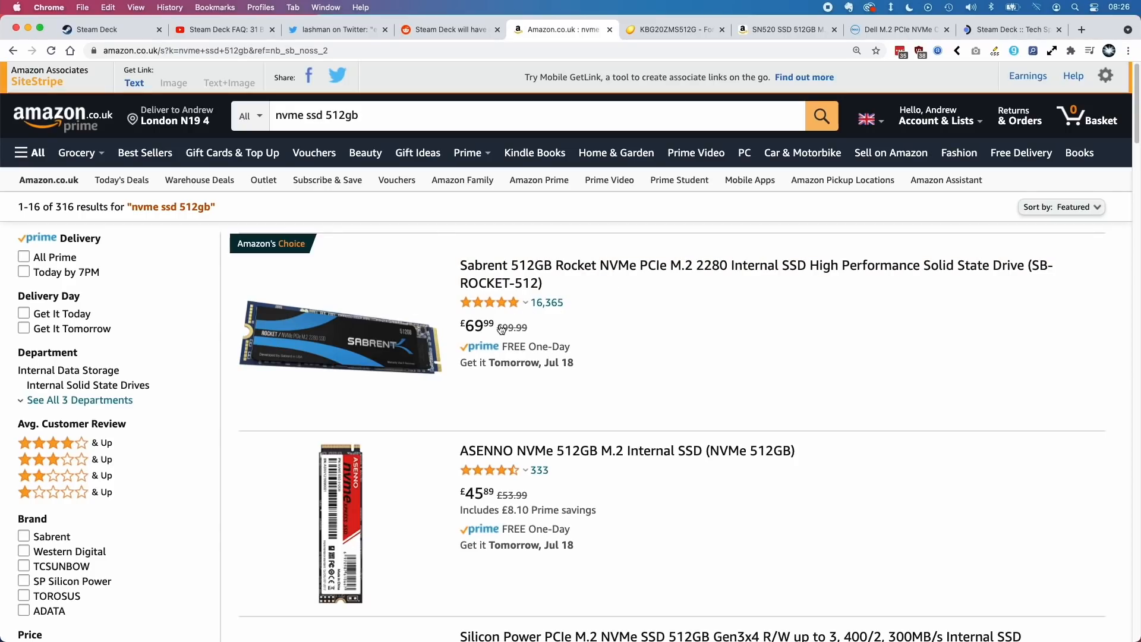
pyautogui.moveTo(492, 302)
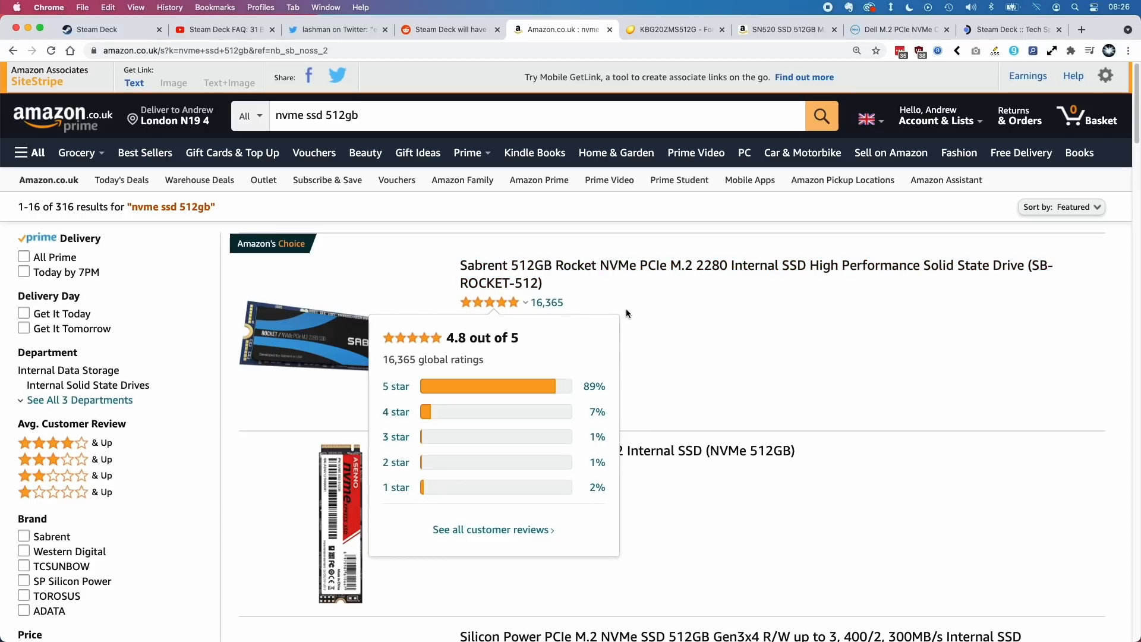
# Return to the Steam Deck store page with the 256GB model reserved.
pyautogui.click(109, 29)
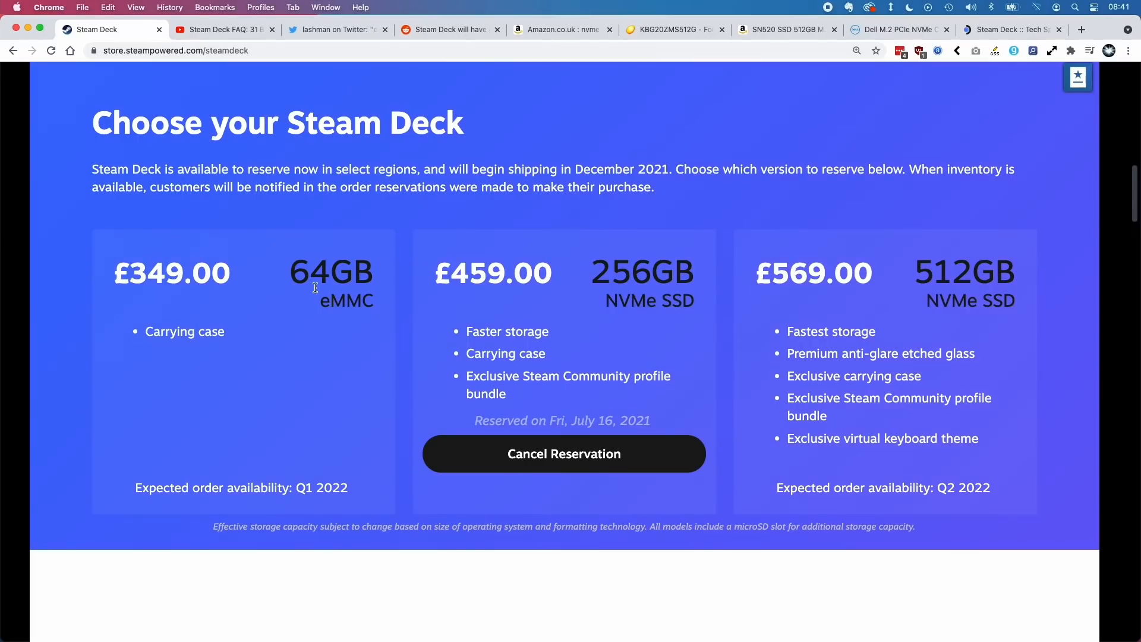
pyautogui.moveTo(169, 273)
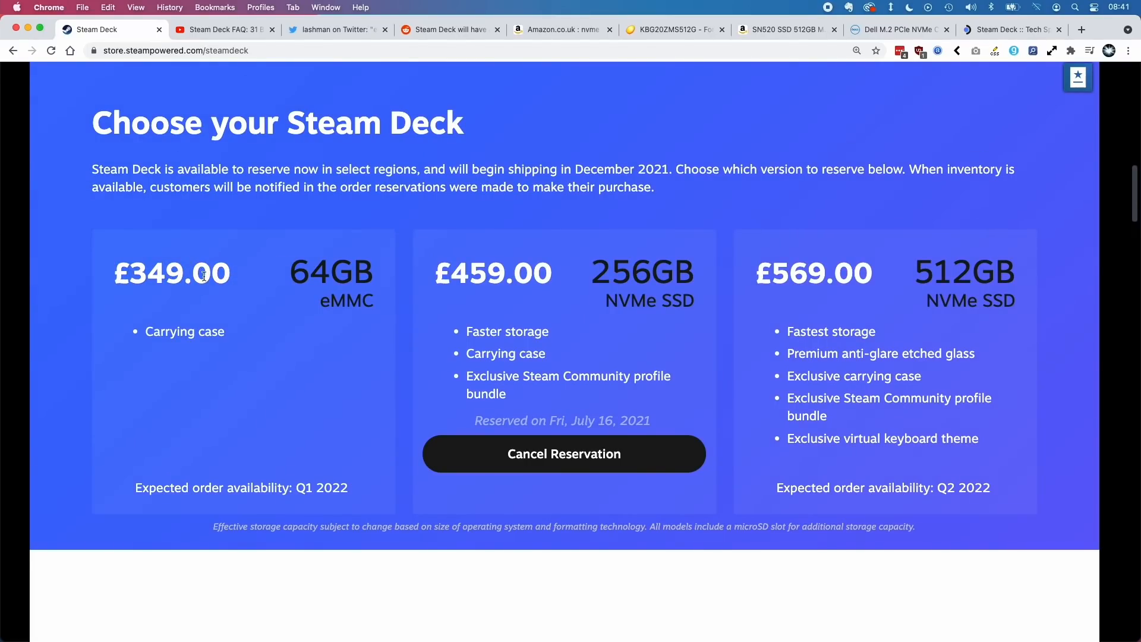
pyautogui.moveTo(242, 289)
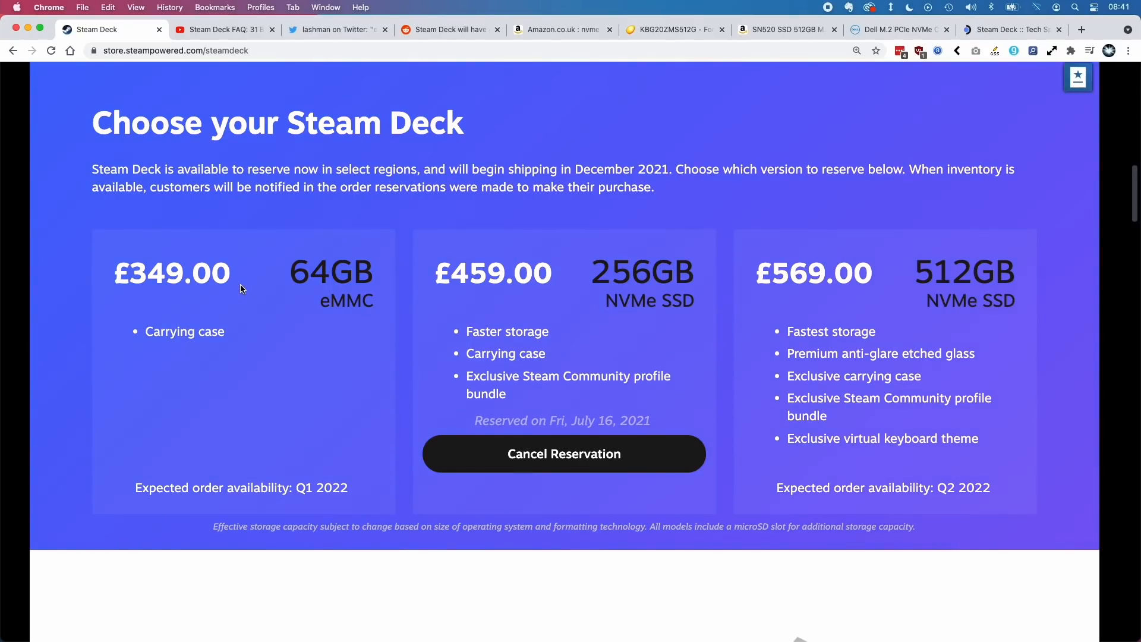
pyautogui.moveTo(275, 293)
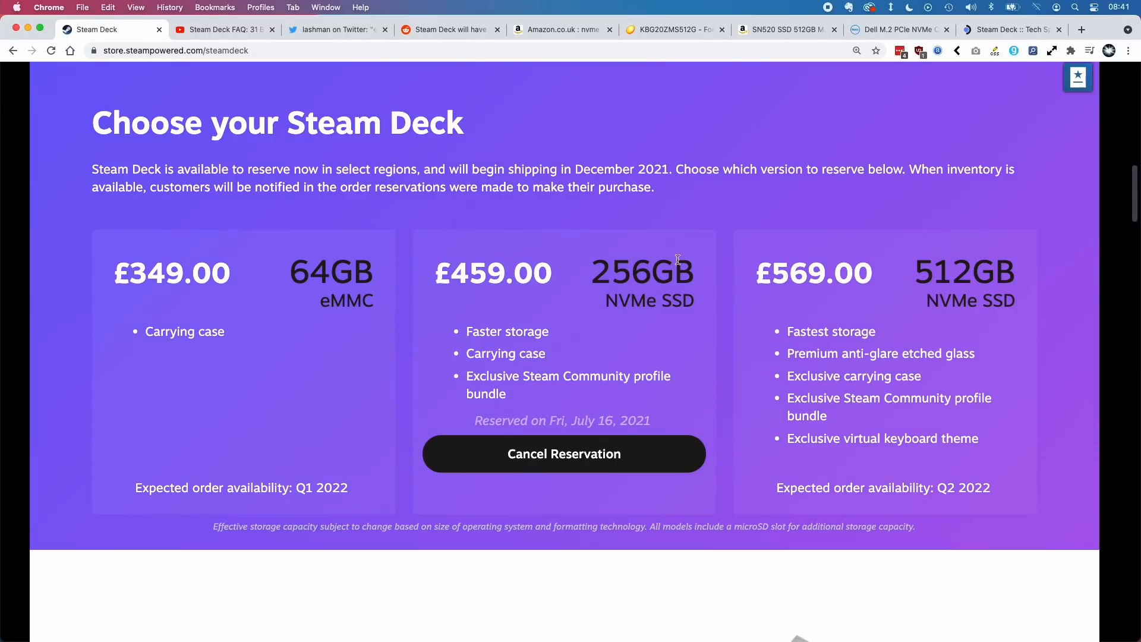
# Highlight the 256GB storage figure in the 'Choose your Steam Deck' section.
pyautogui.doubleClick(650, 272)
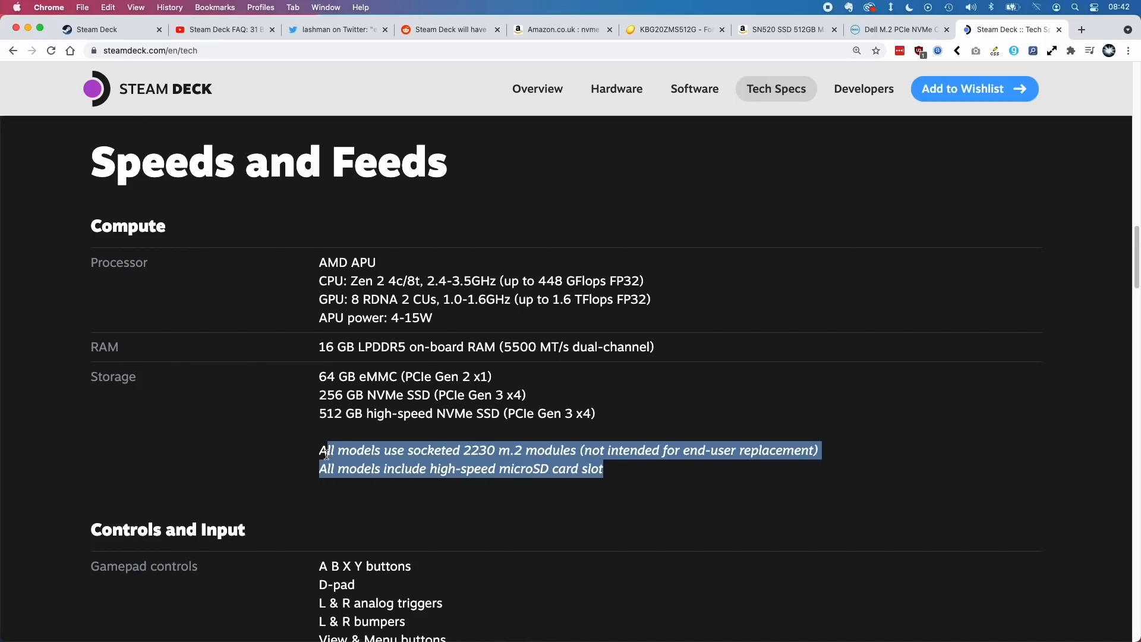
pyautogui.click(386, 450)
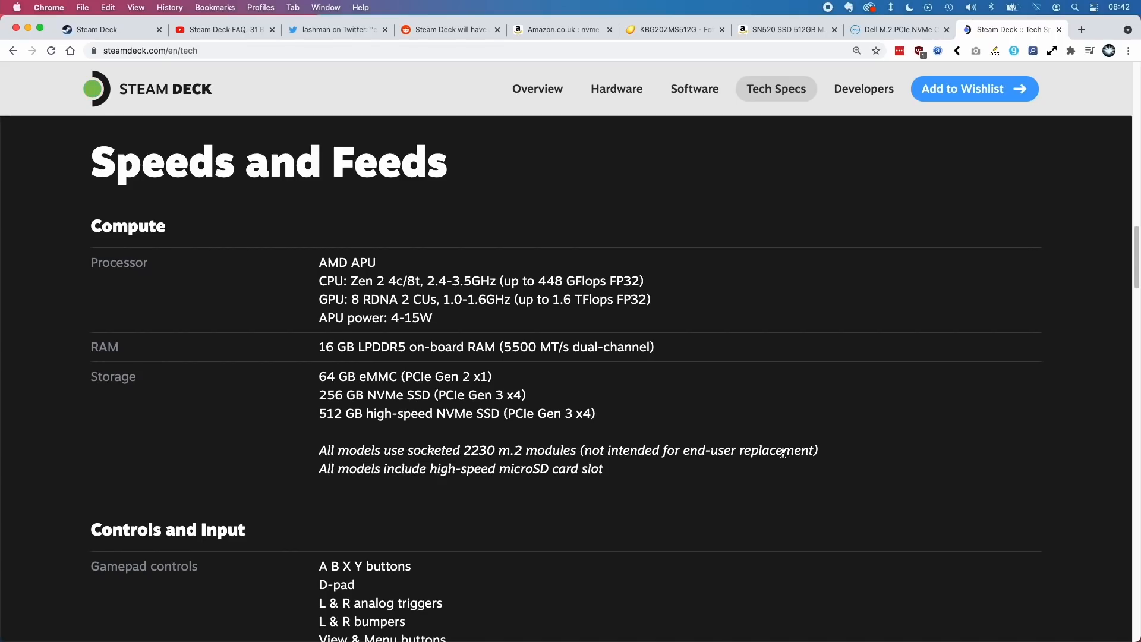
pyautogui.moveTo(324, 482)
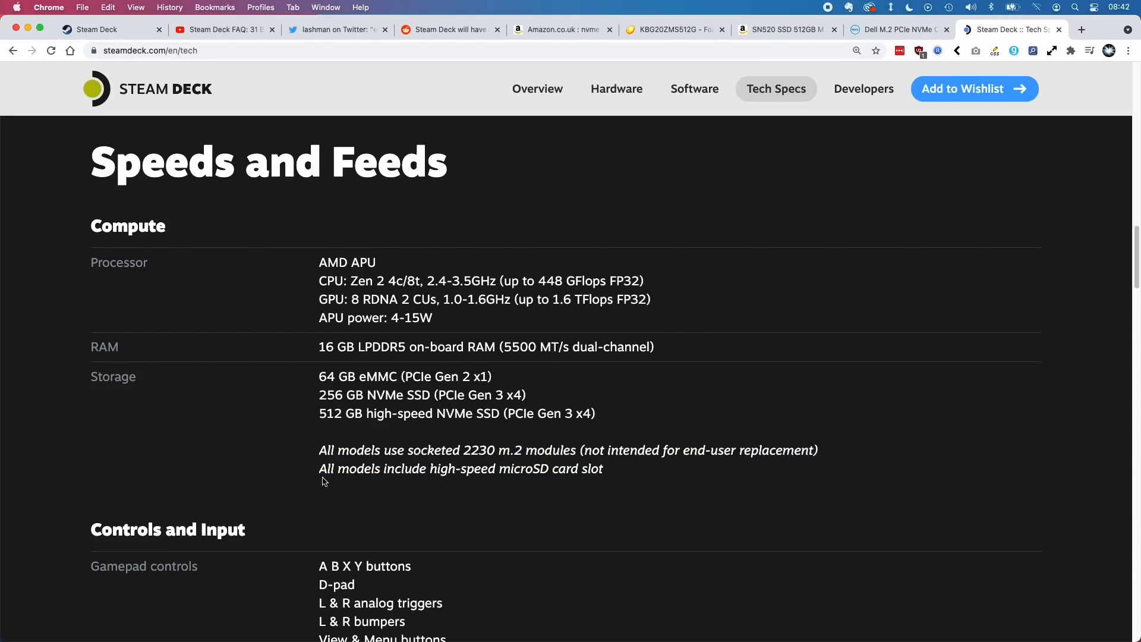
pyautogui.moveTo(589, 466)
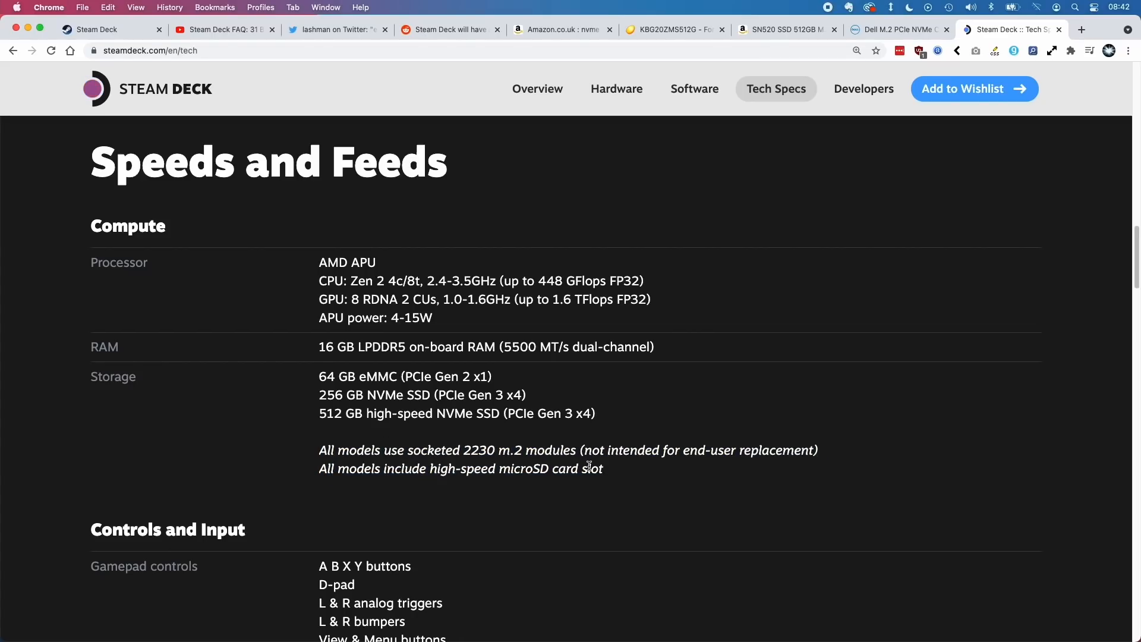